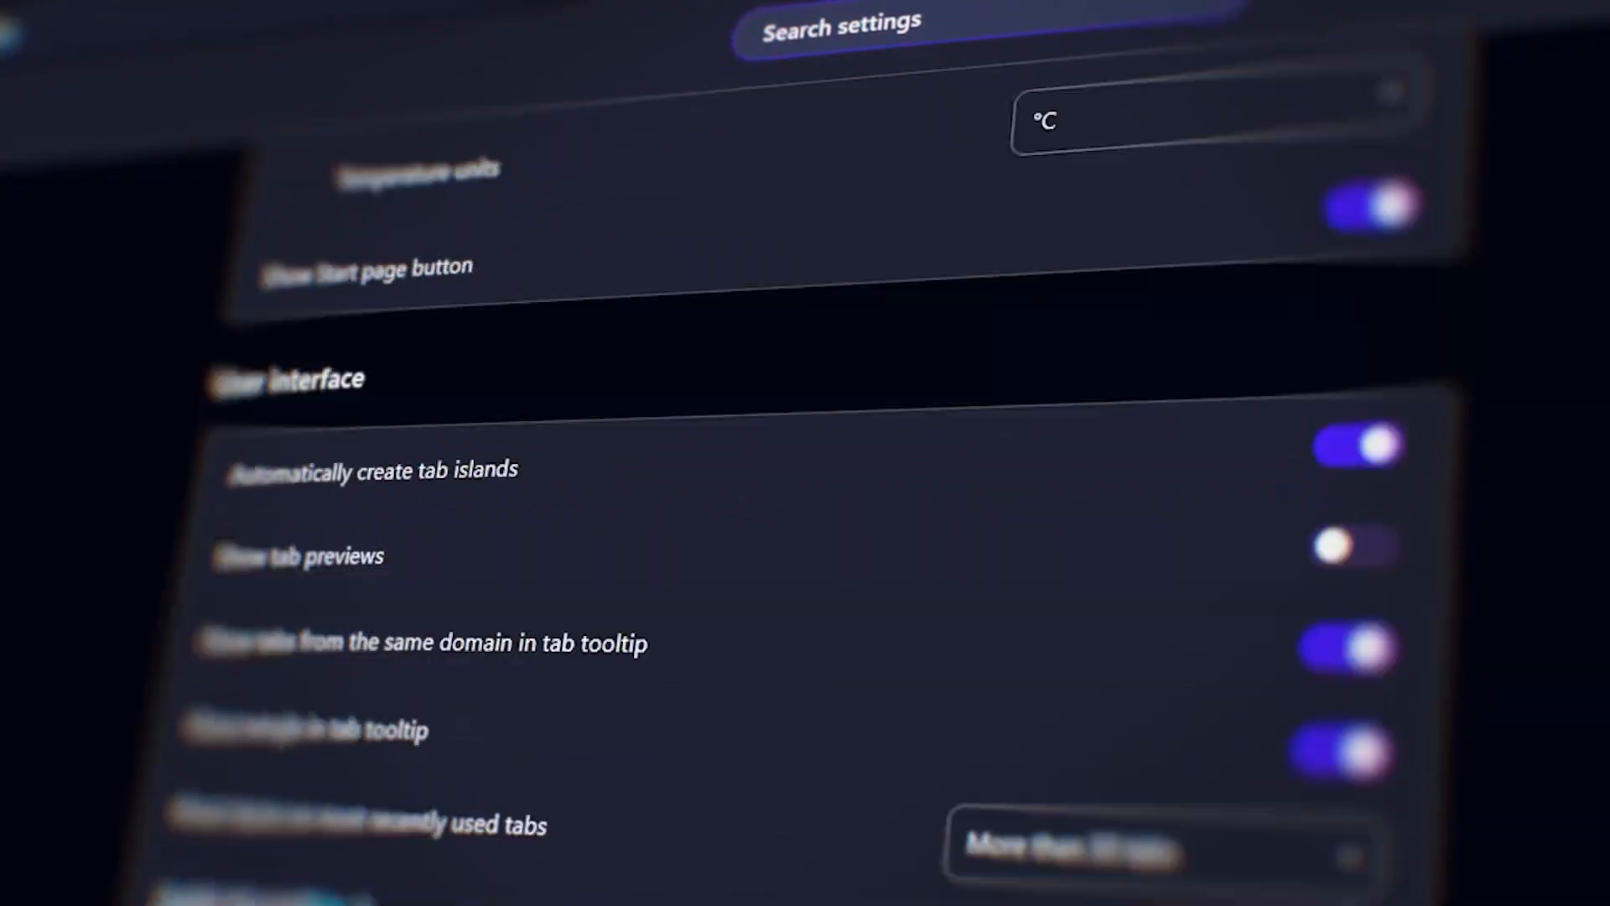
Search settings for 'start' and scroll up to the 'Show Start page button' option
text(st)
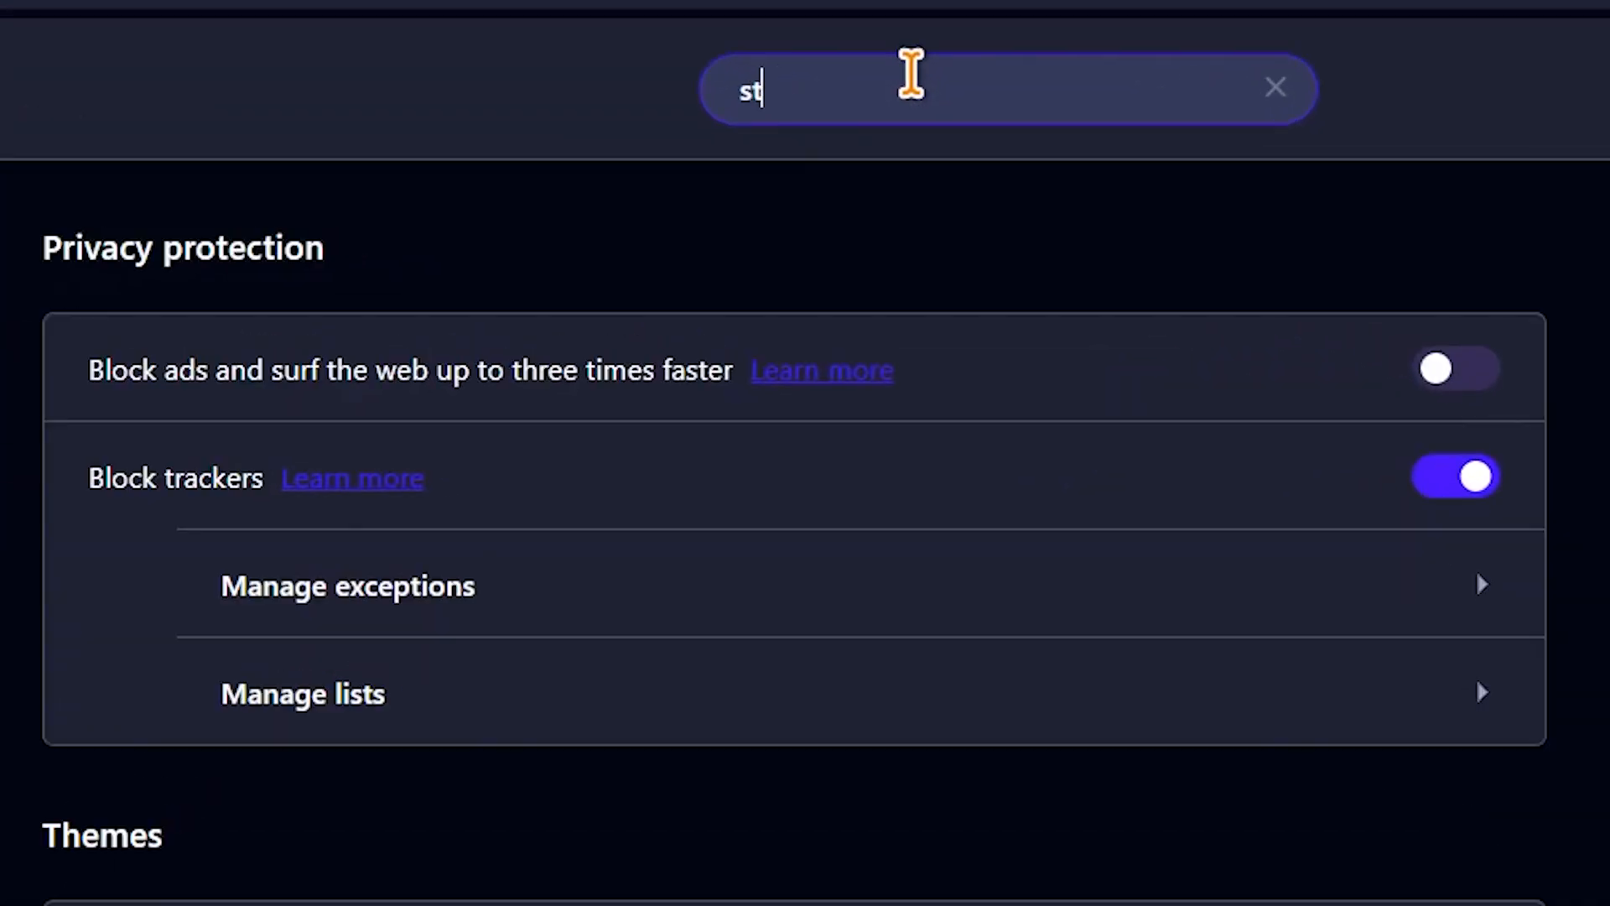
text(art)
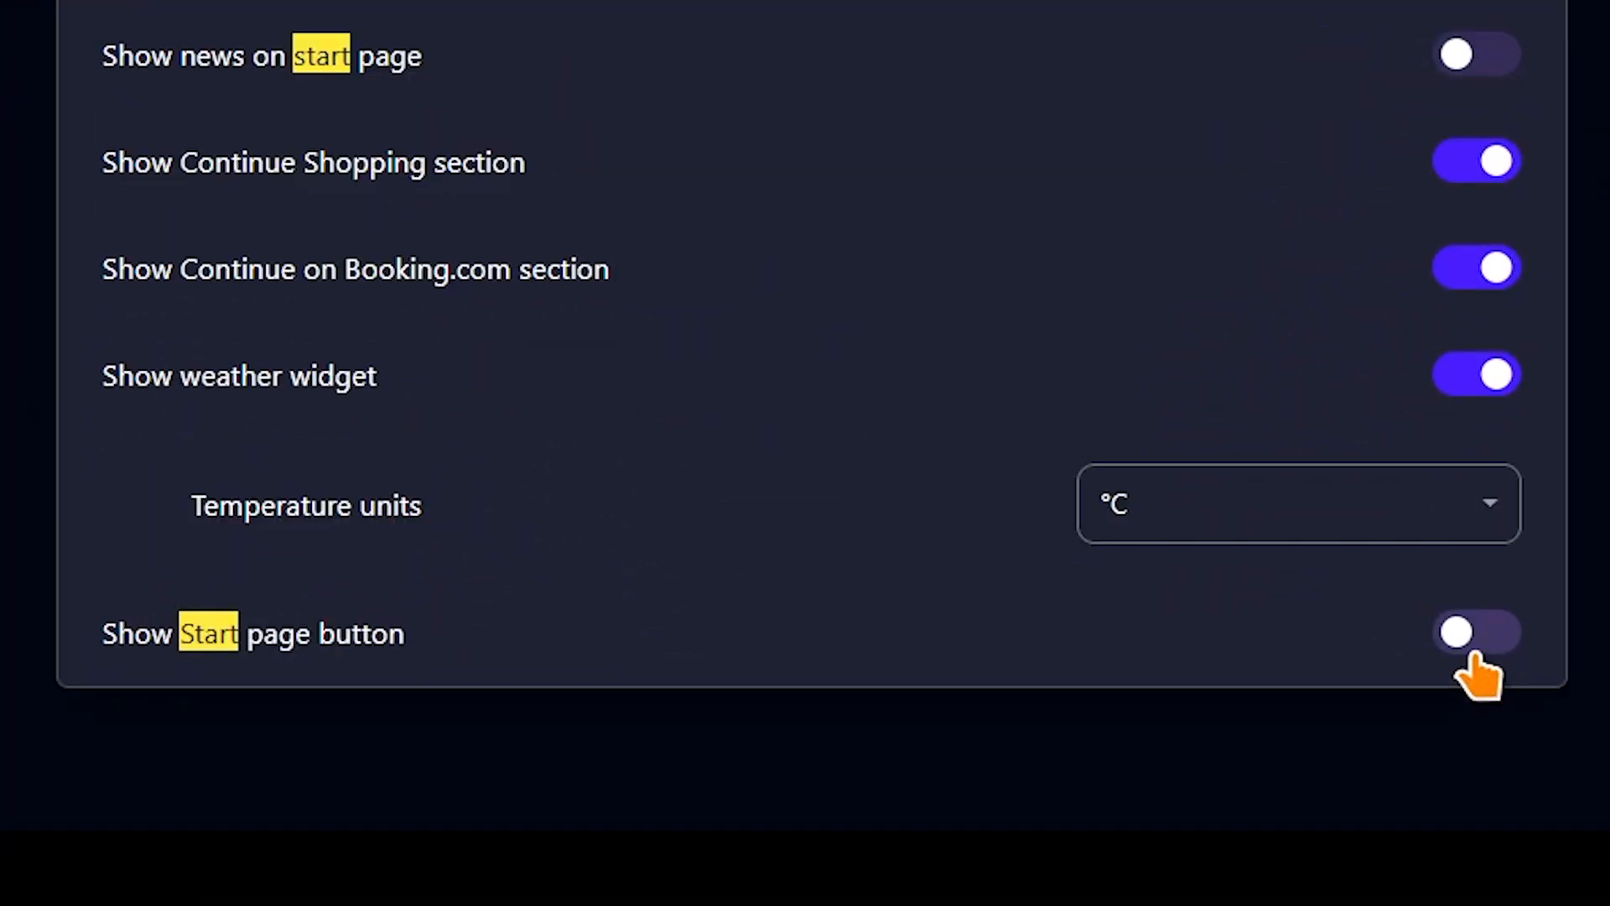
scroll(up, 3)
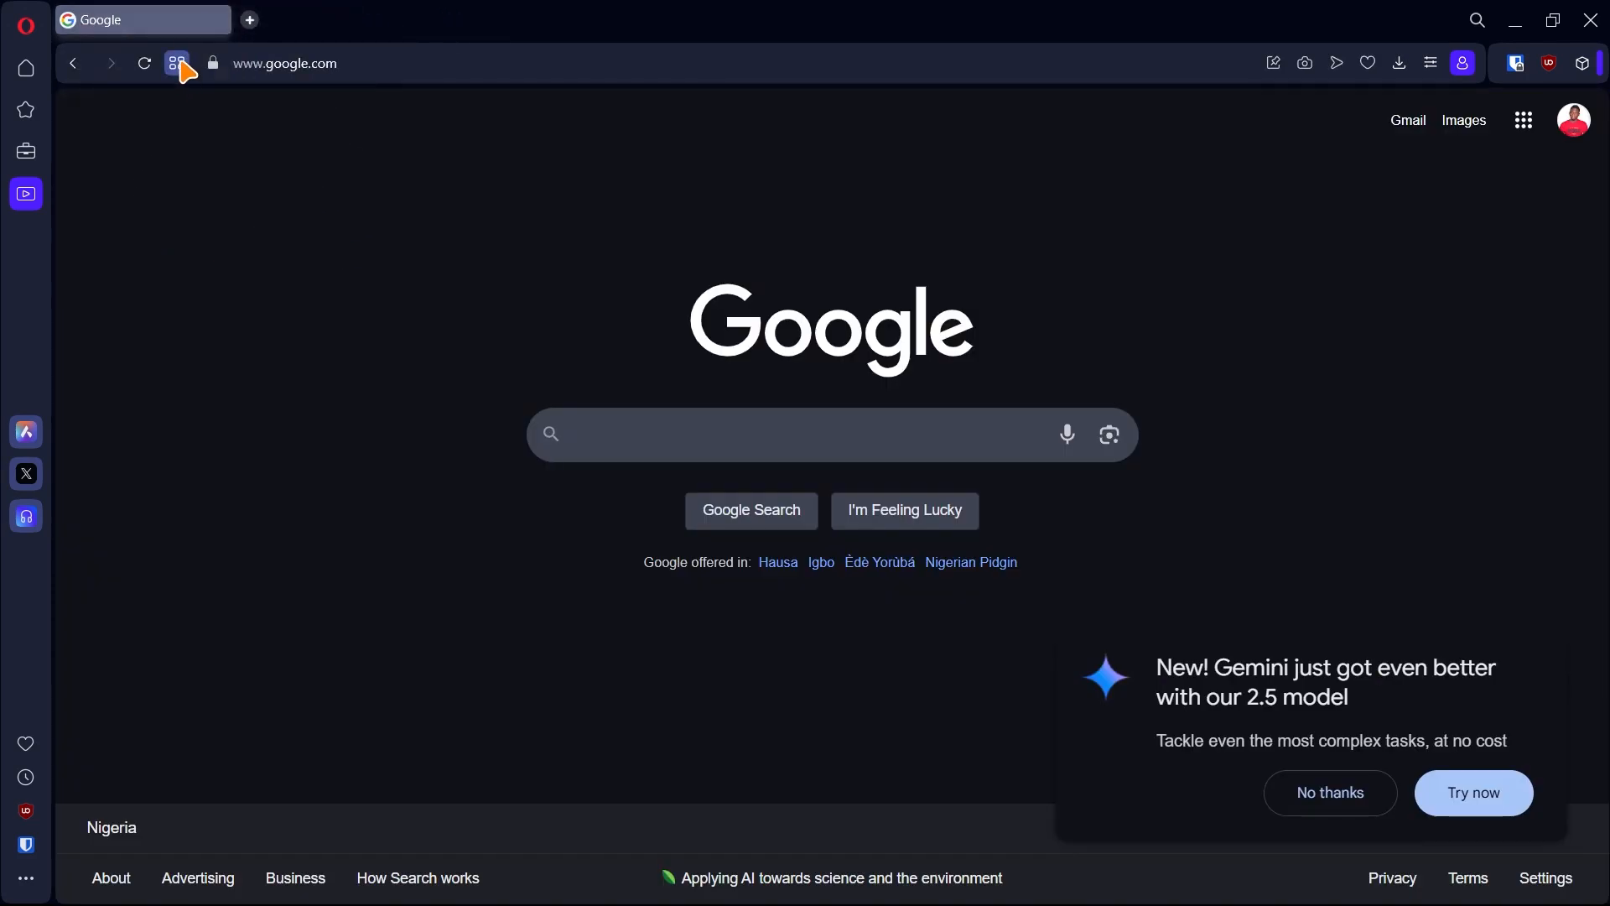
Search settings for 'start' and switch off 'Run when my computer starts'
click(175, 63)
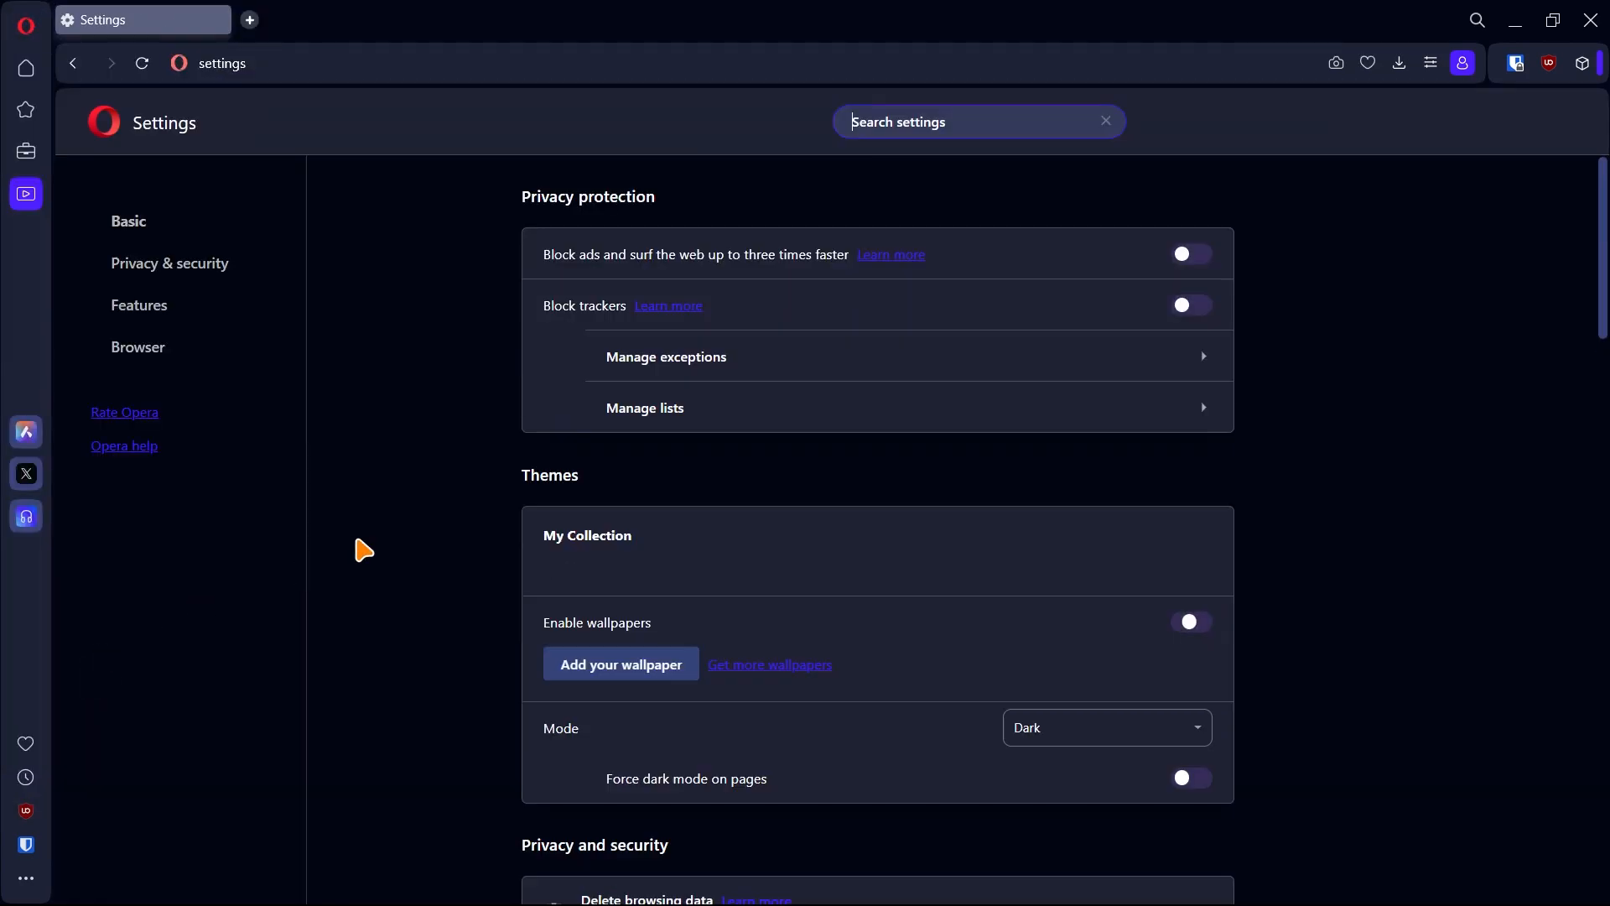
text(start)
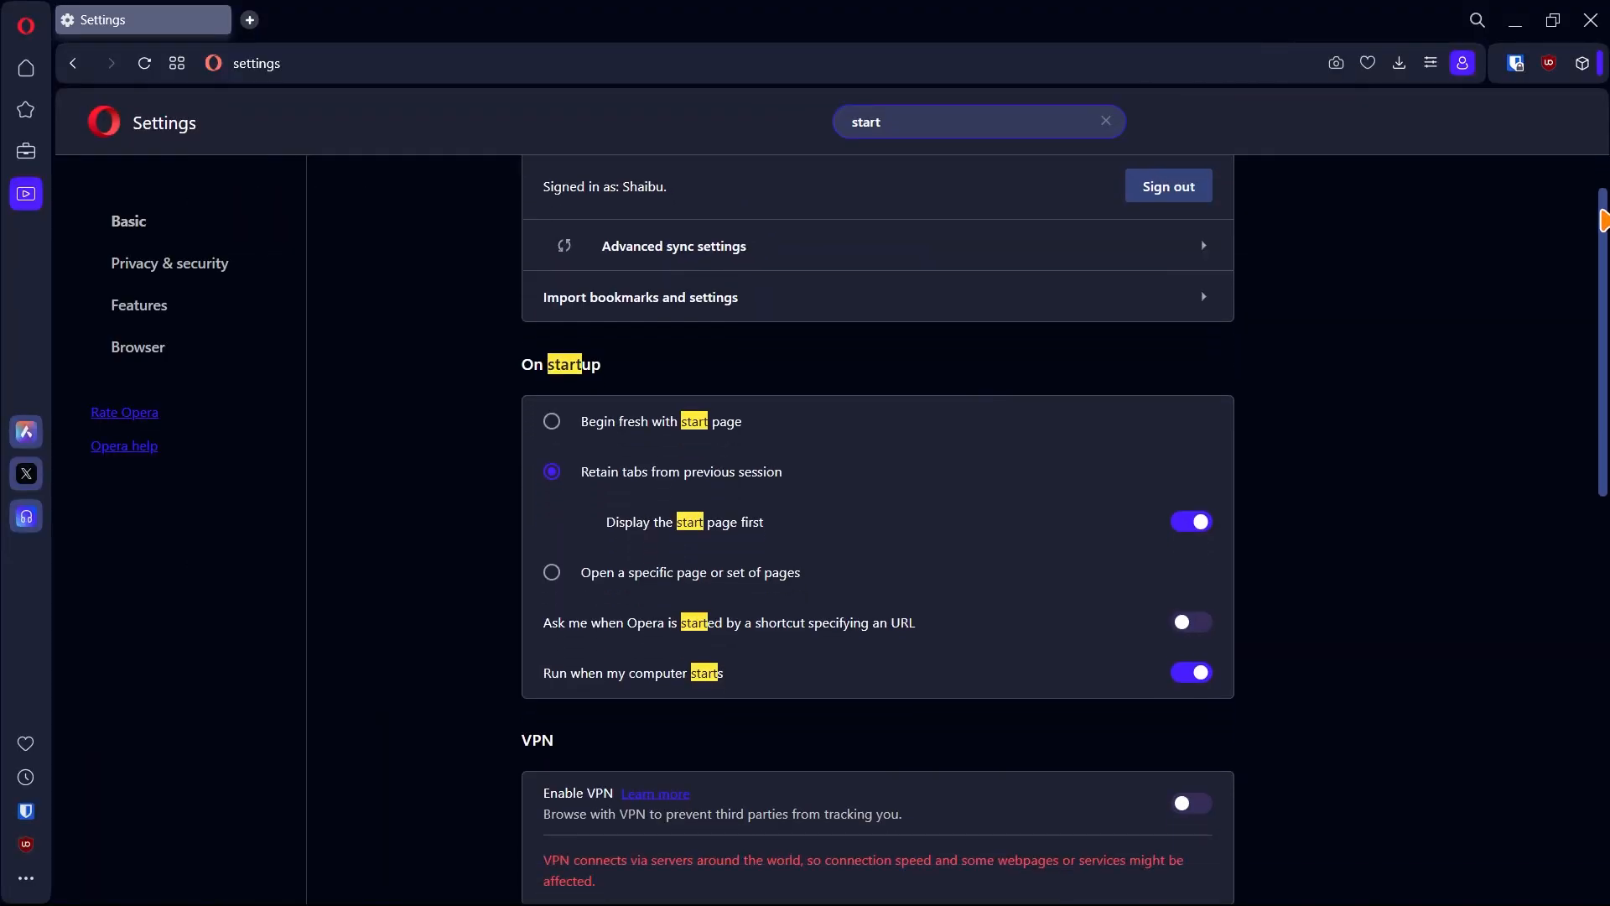
scroll(down, 3)
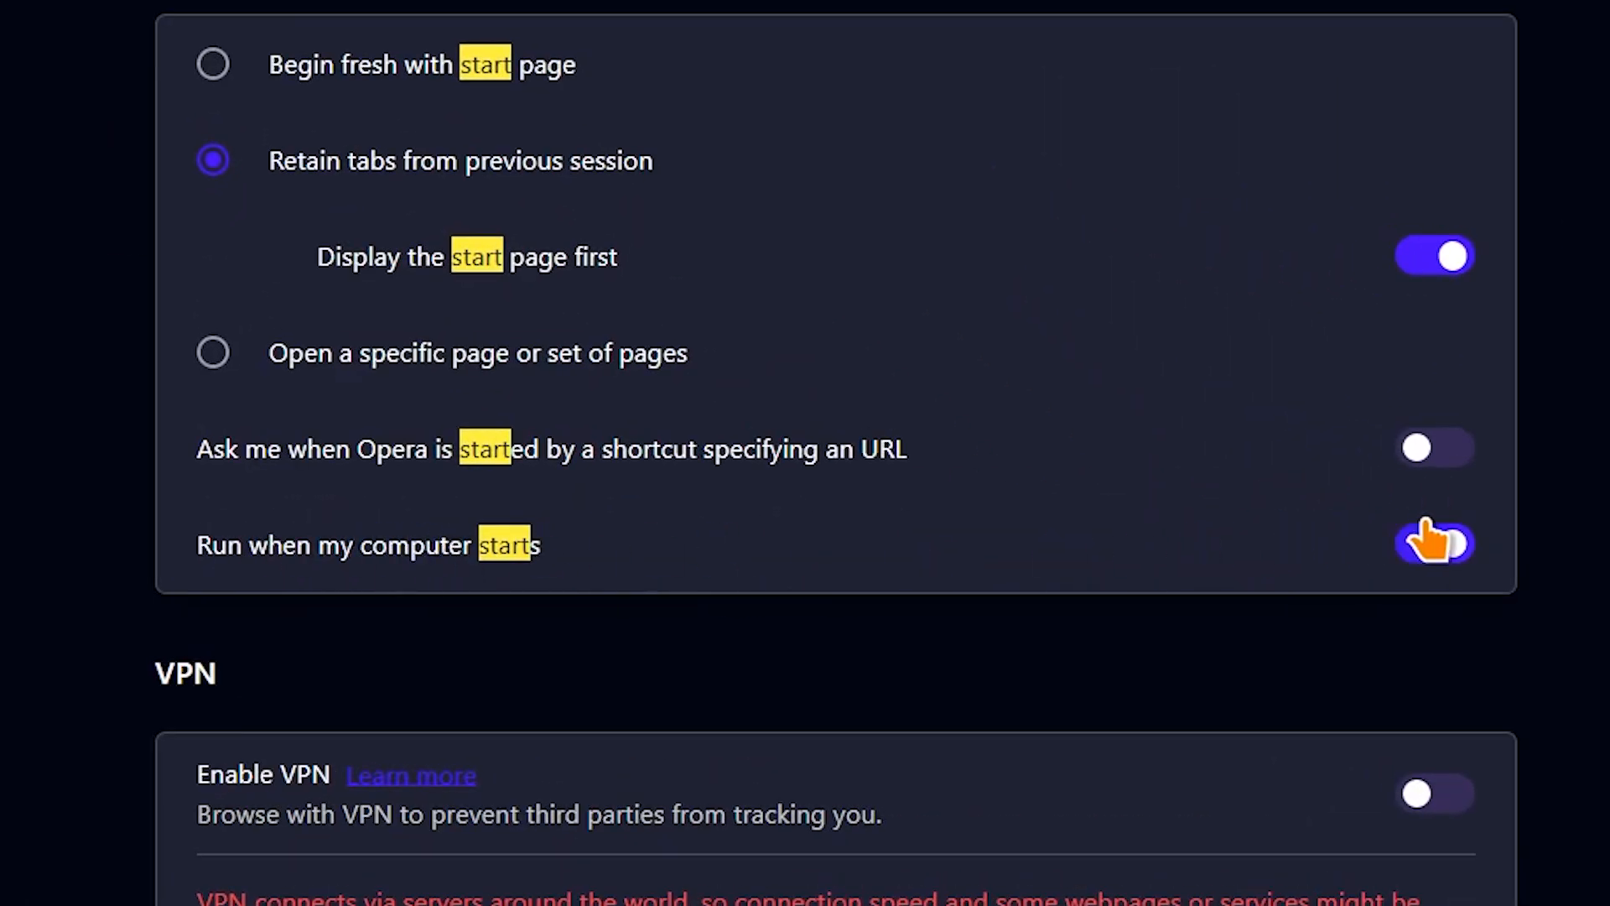
click(389, 38)
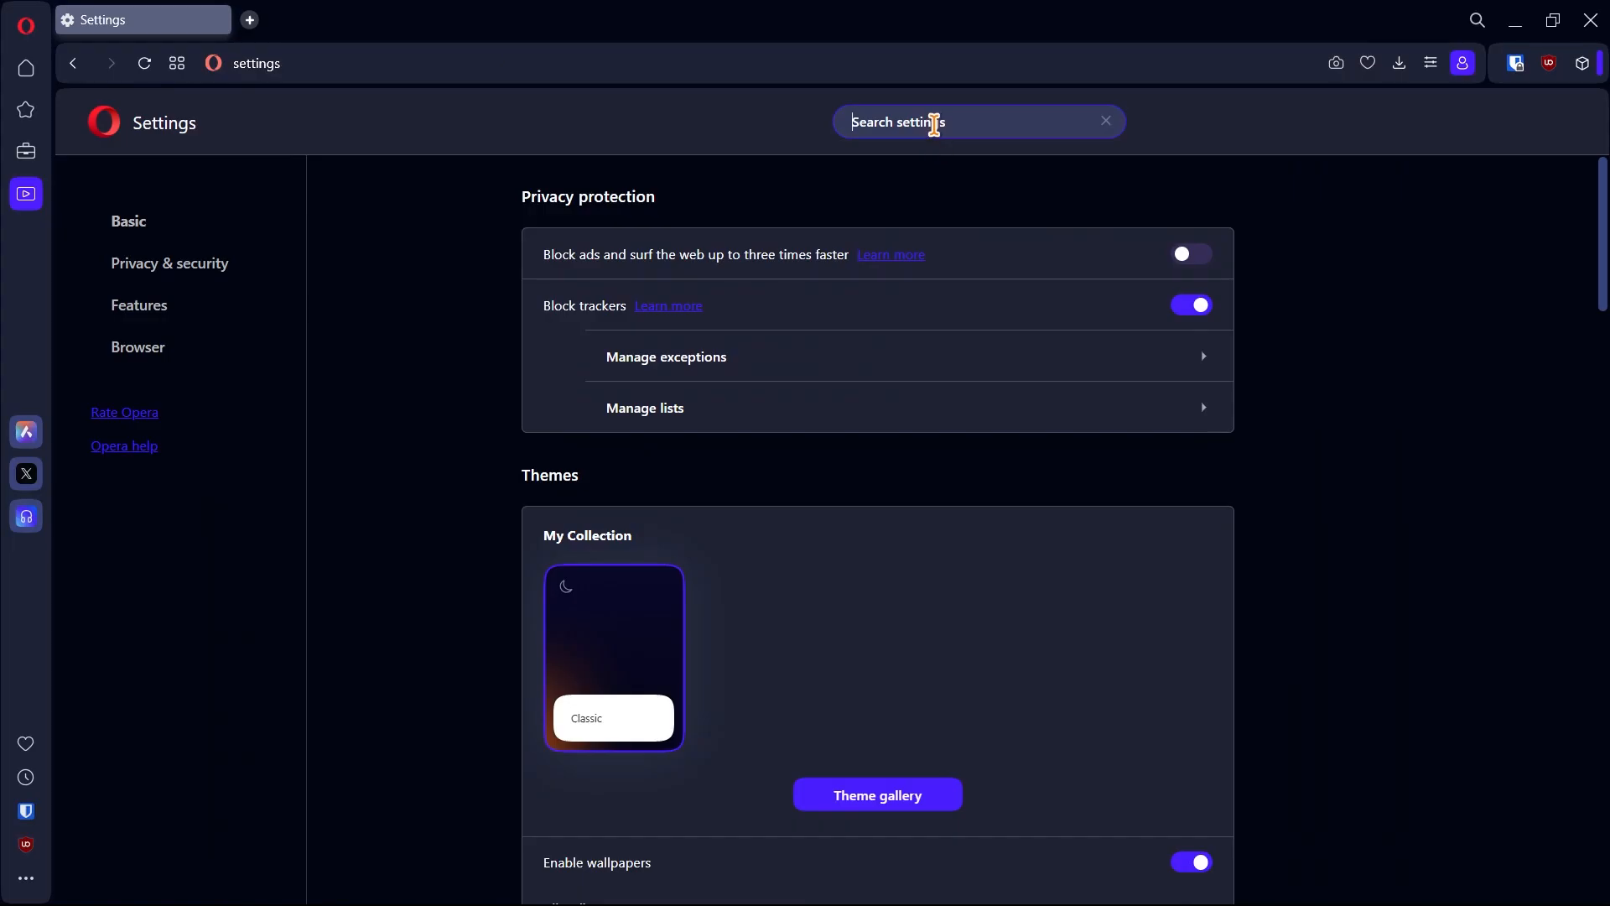
Search the settings for 'vpn' to bring up the VPN and VPN Pro options
text(vpn)
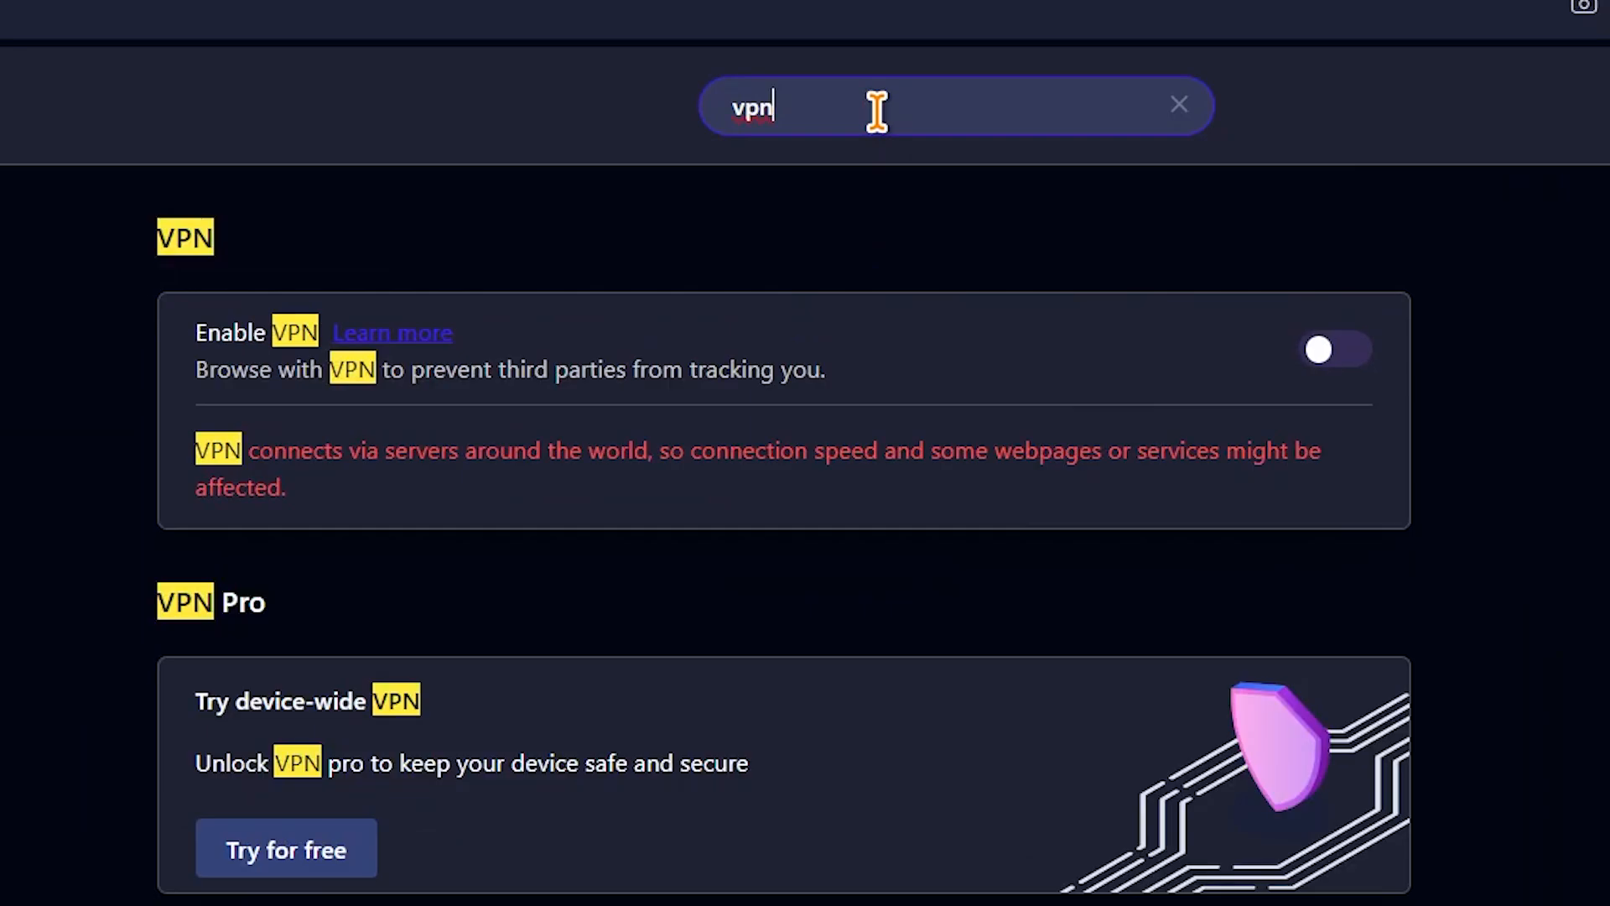
mouse_move(1335, 354)
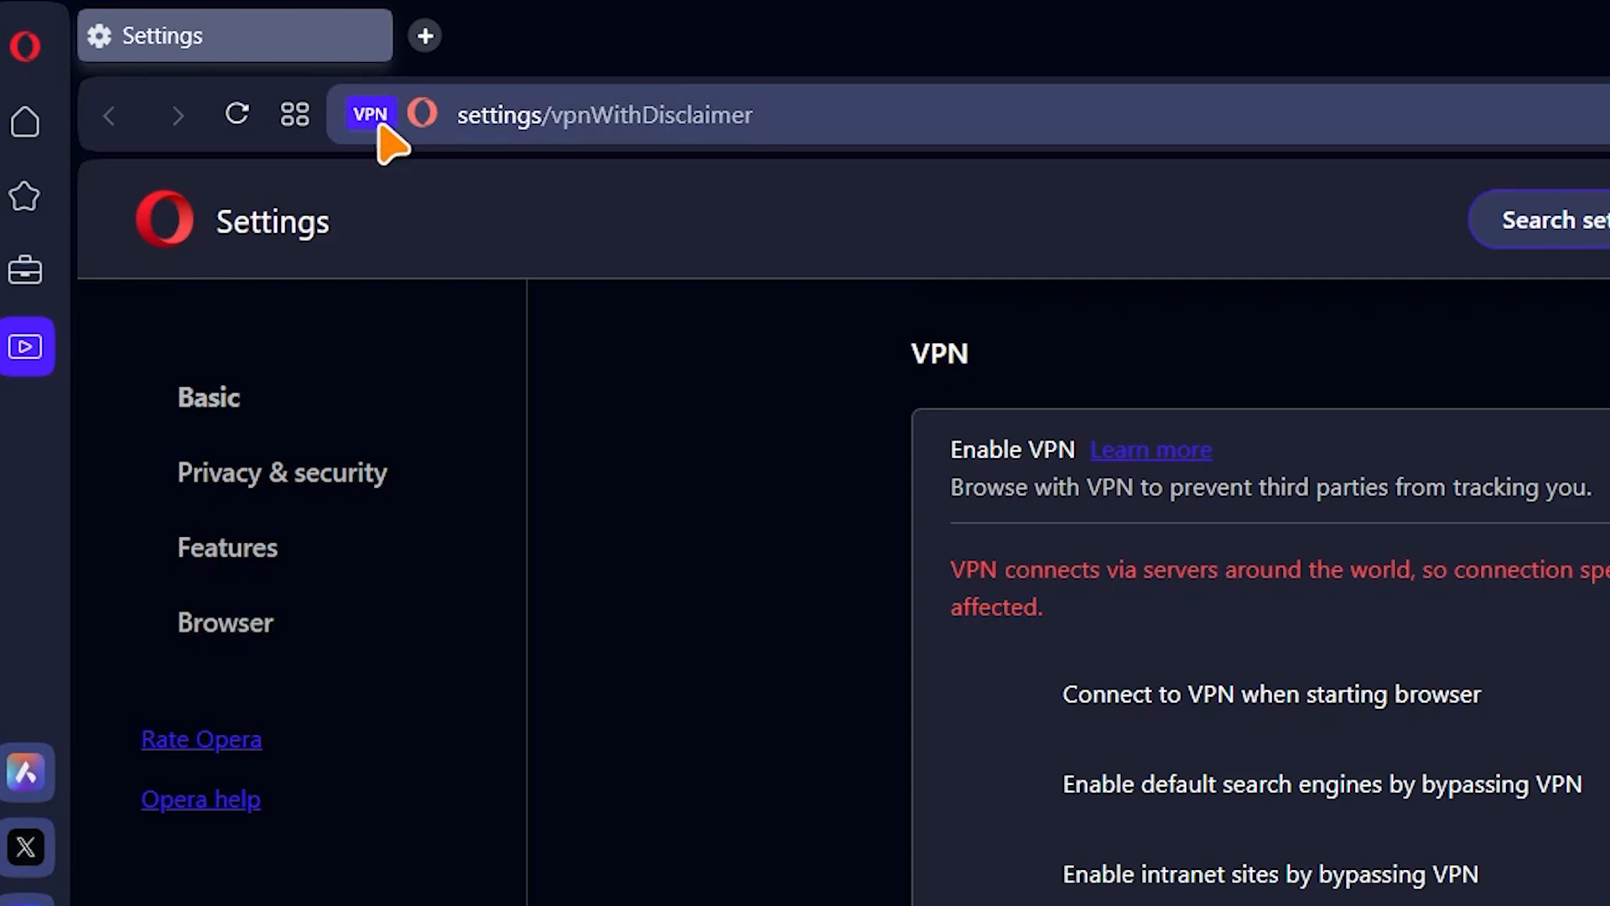
mouse_move(570, 600)
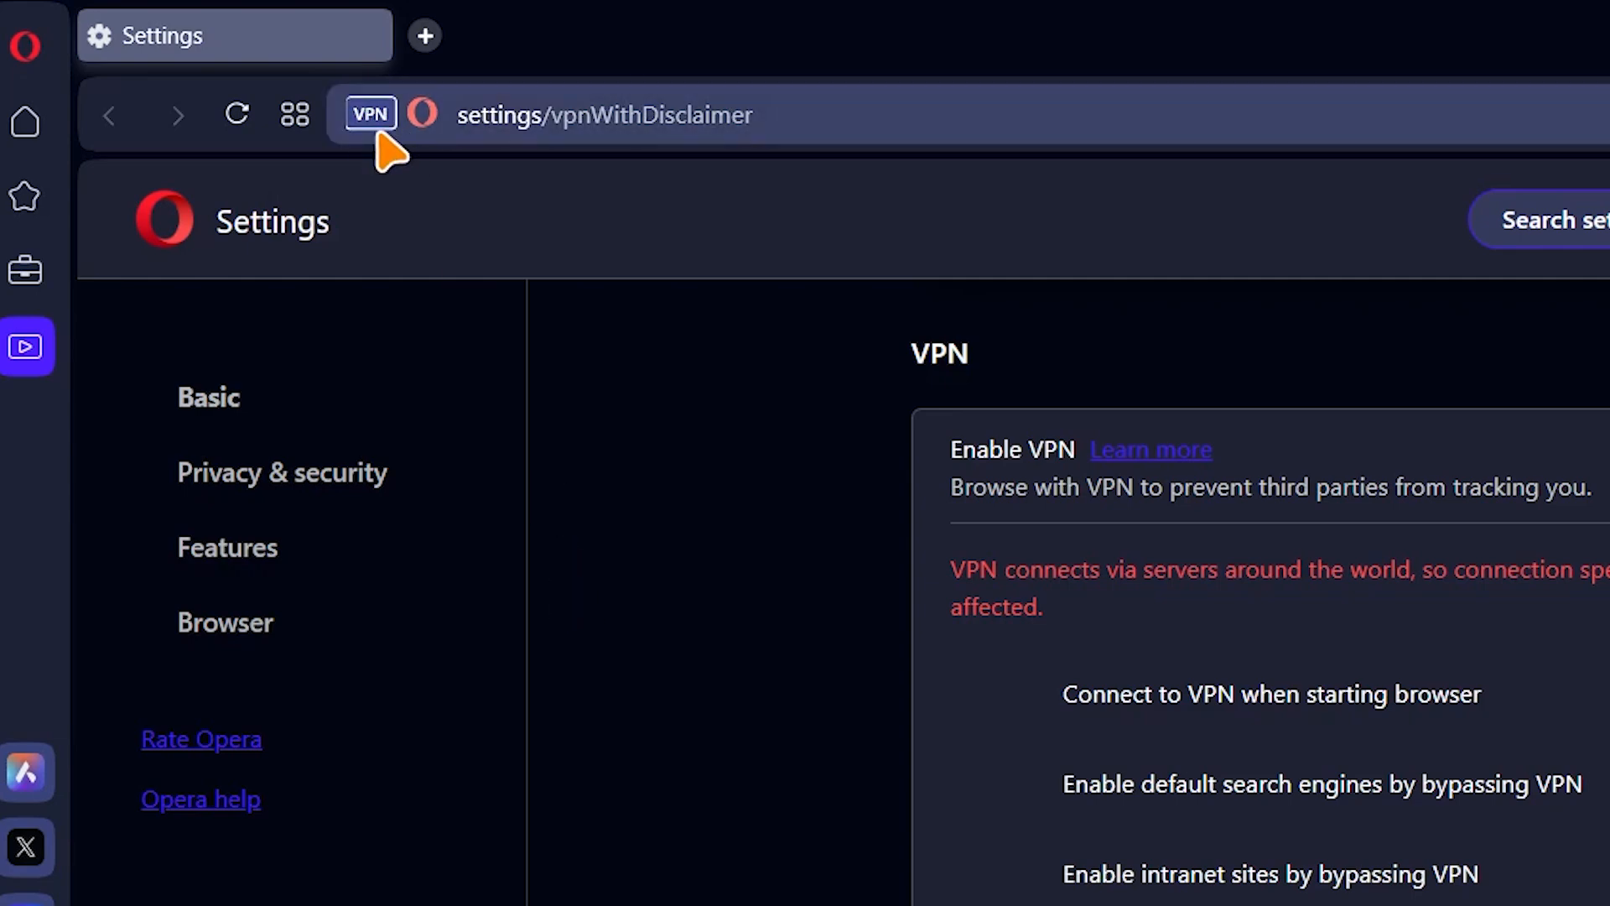
mouse_move(369, 113)
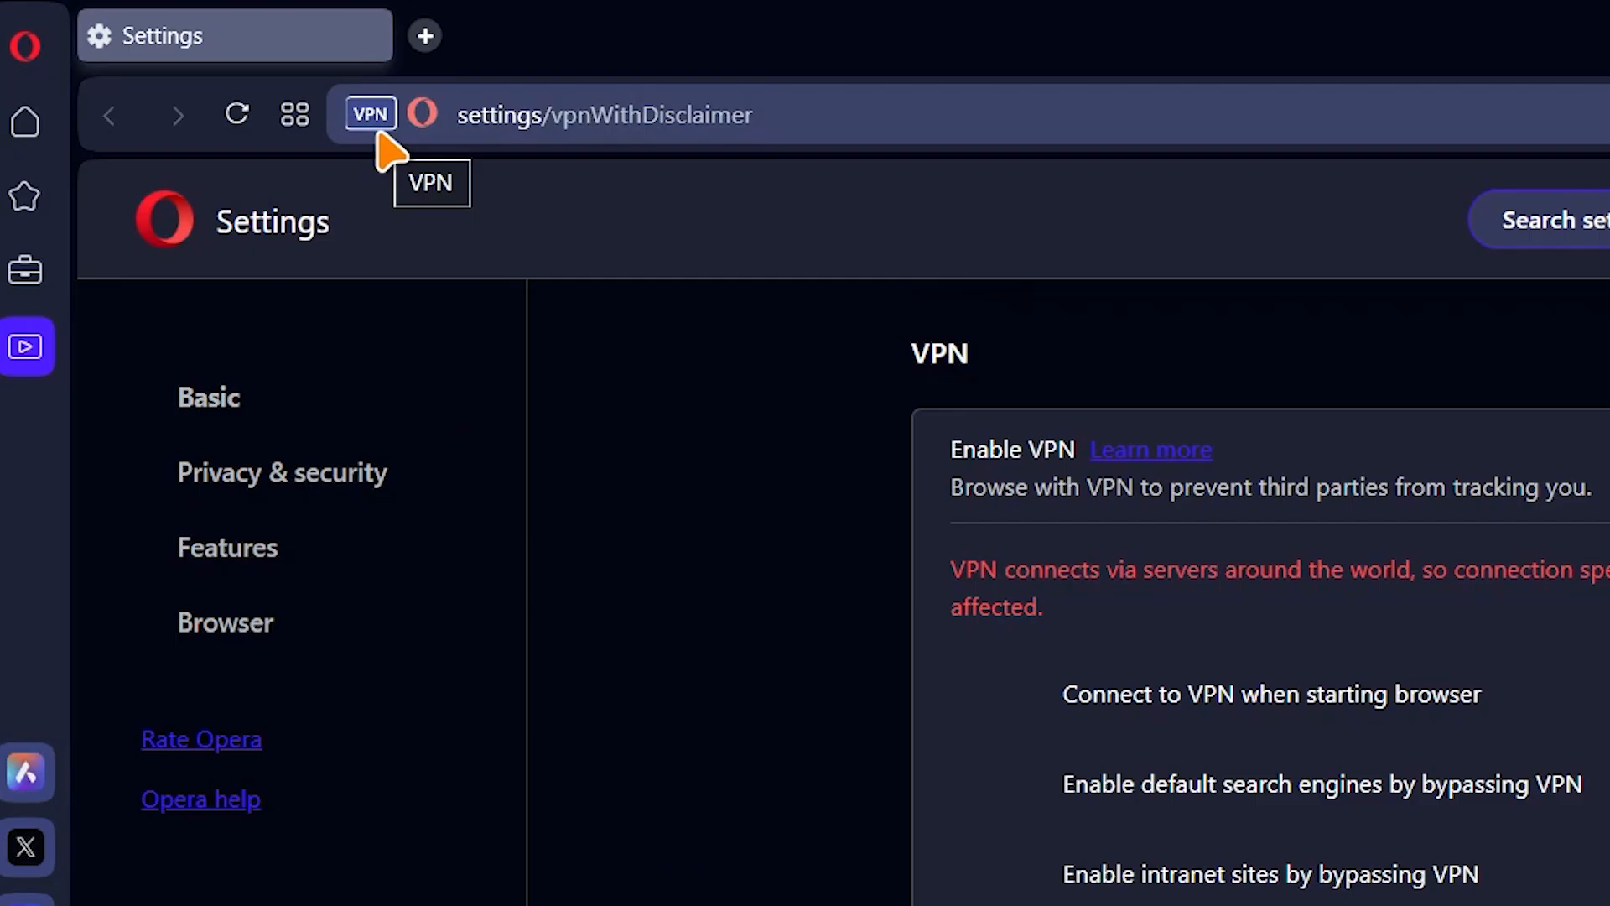
Check the VPN badge status, view the free locations, and open the VPN Pro pricing page
click(370, 113)
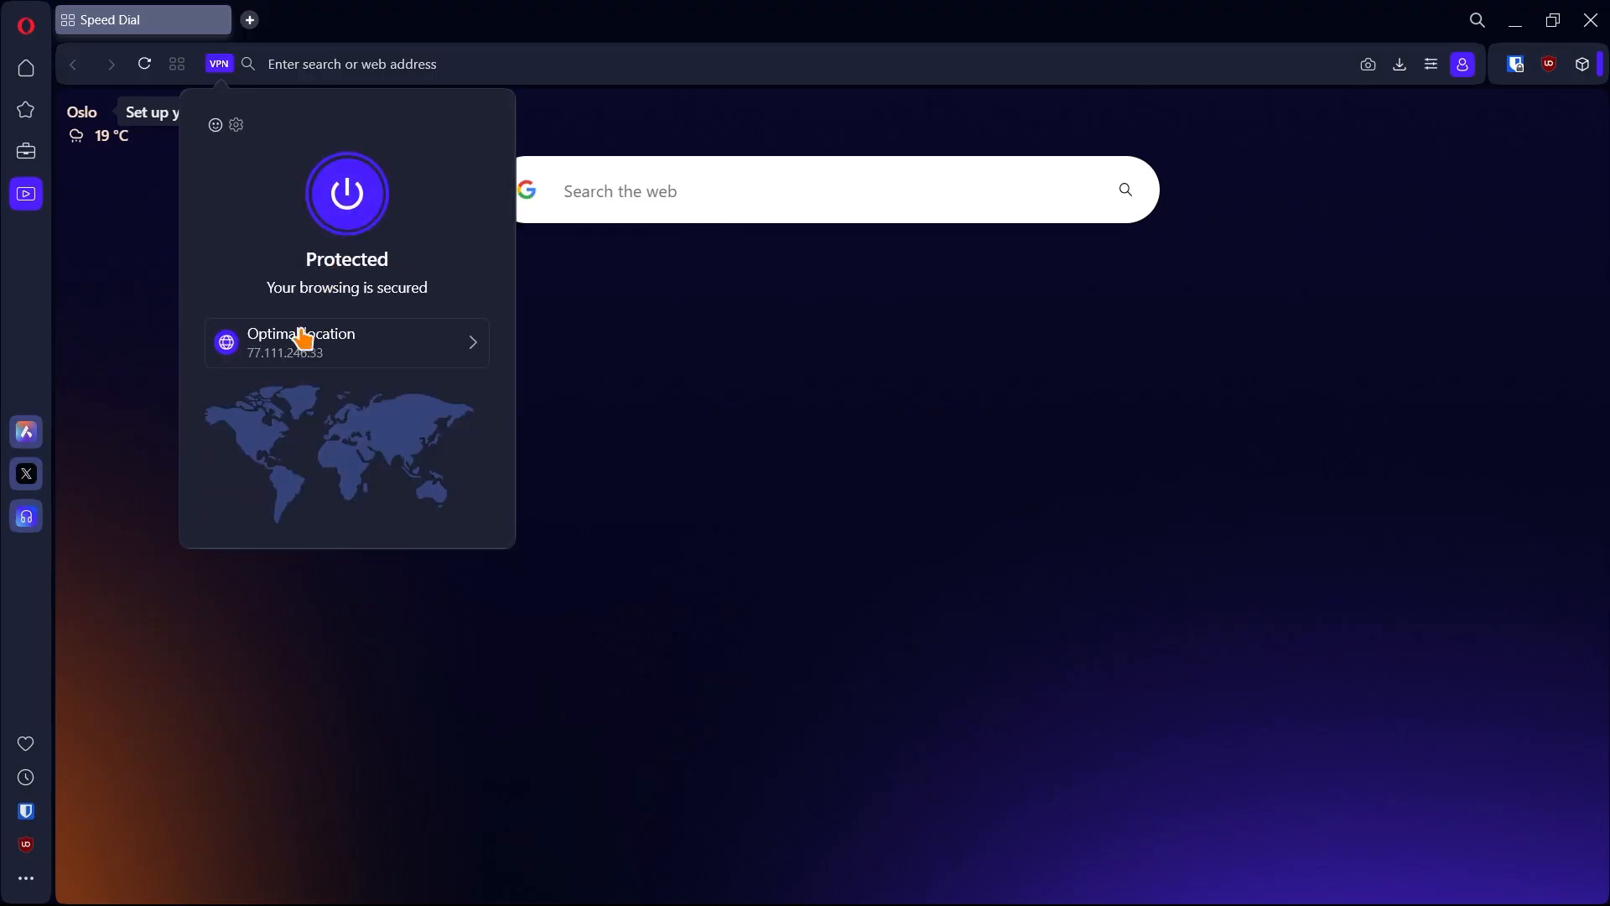
click(347, 342)
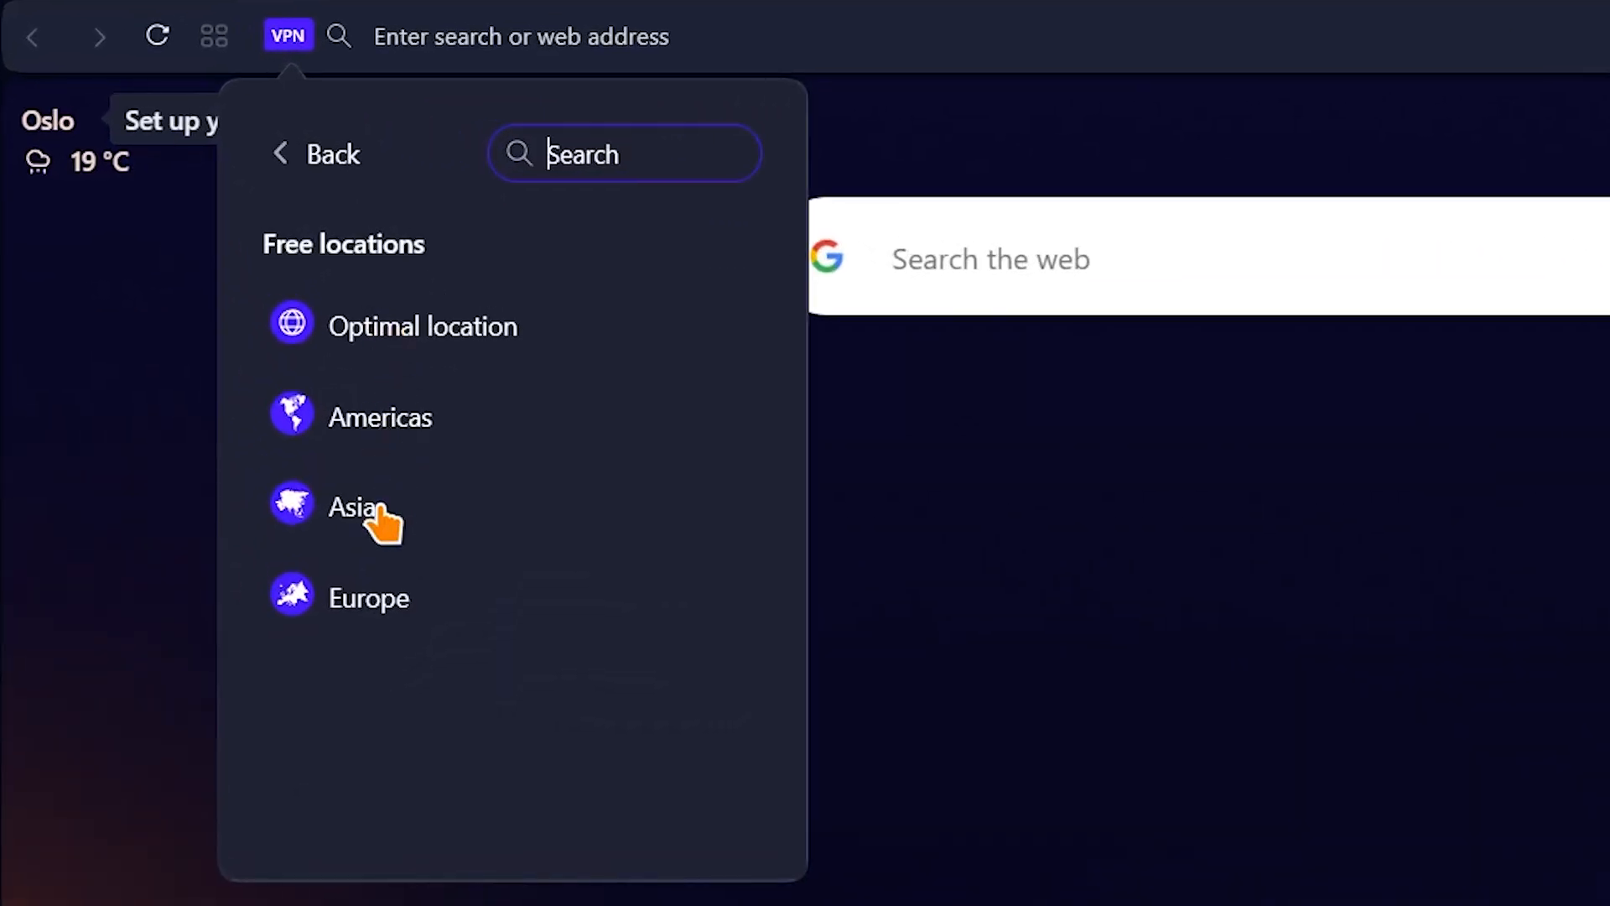
mouse_move(375, 324)
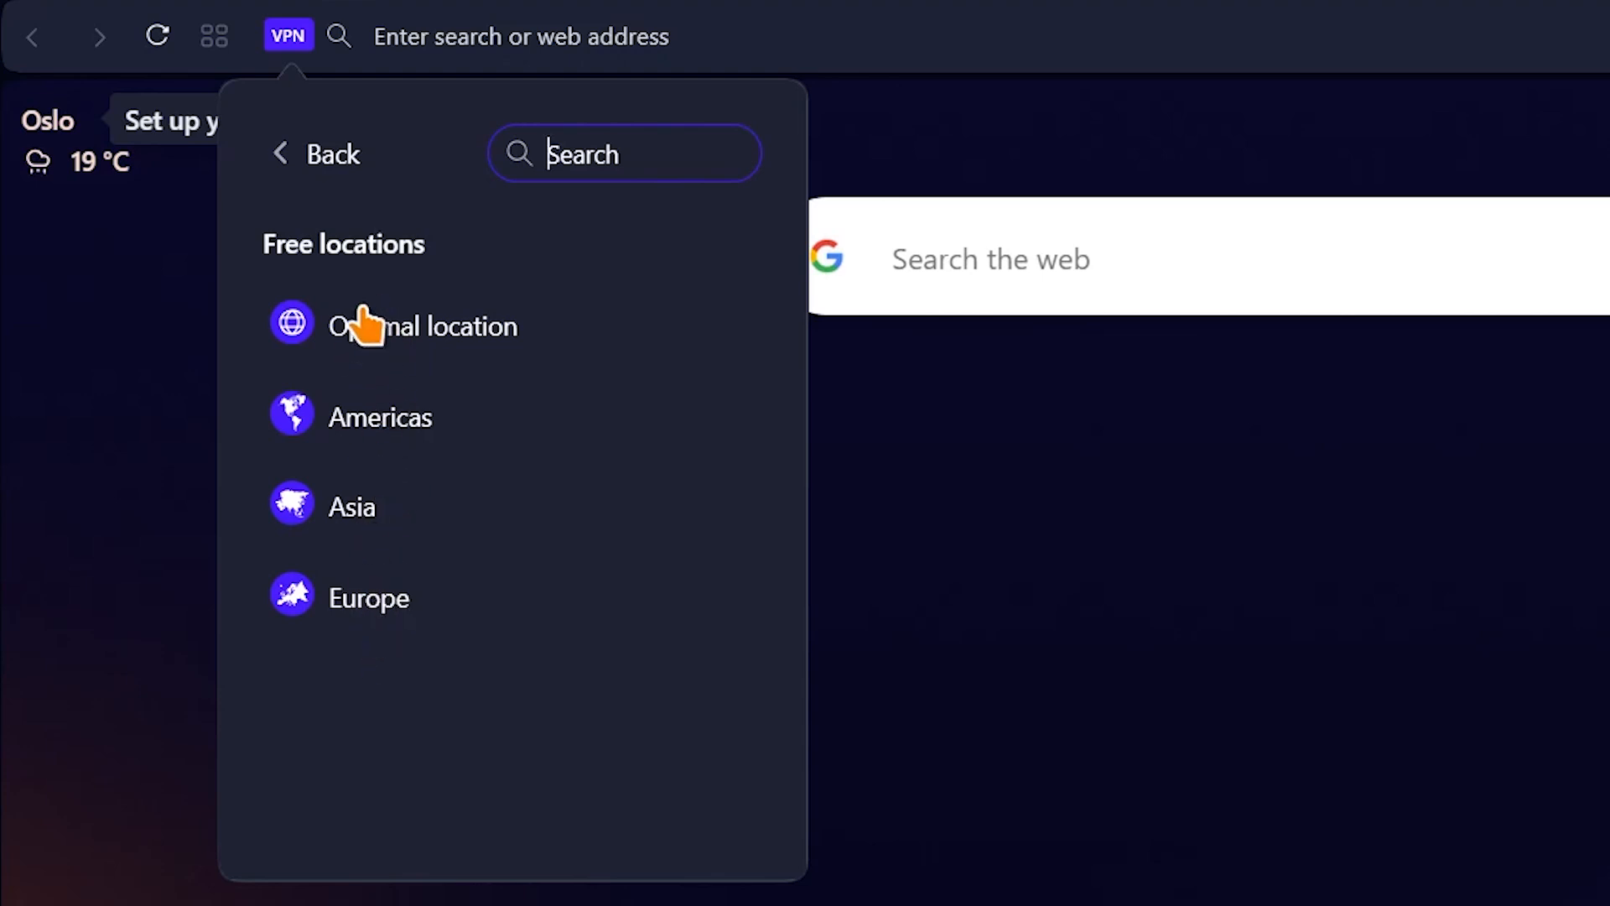
mouse_move(378, 425)
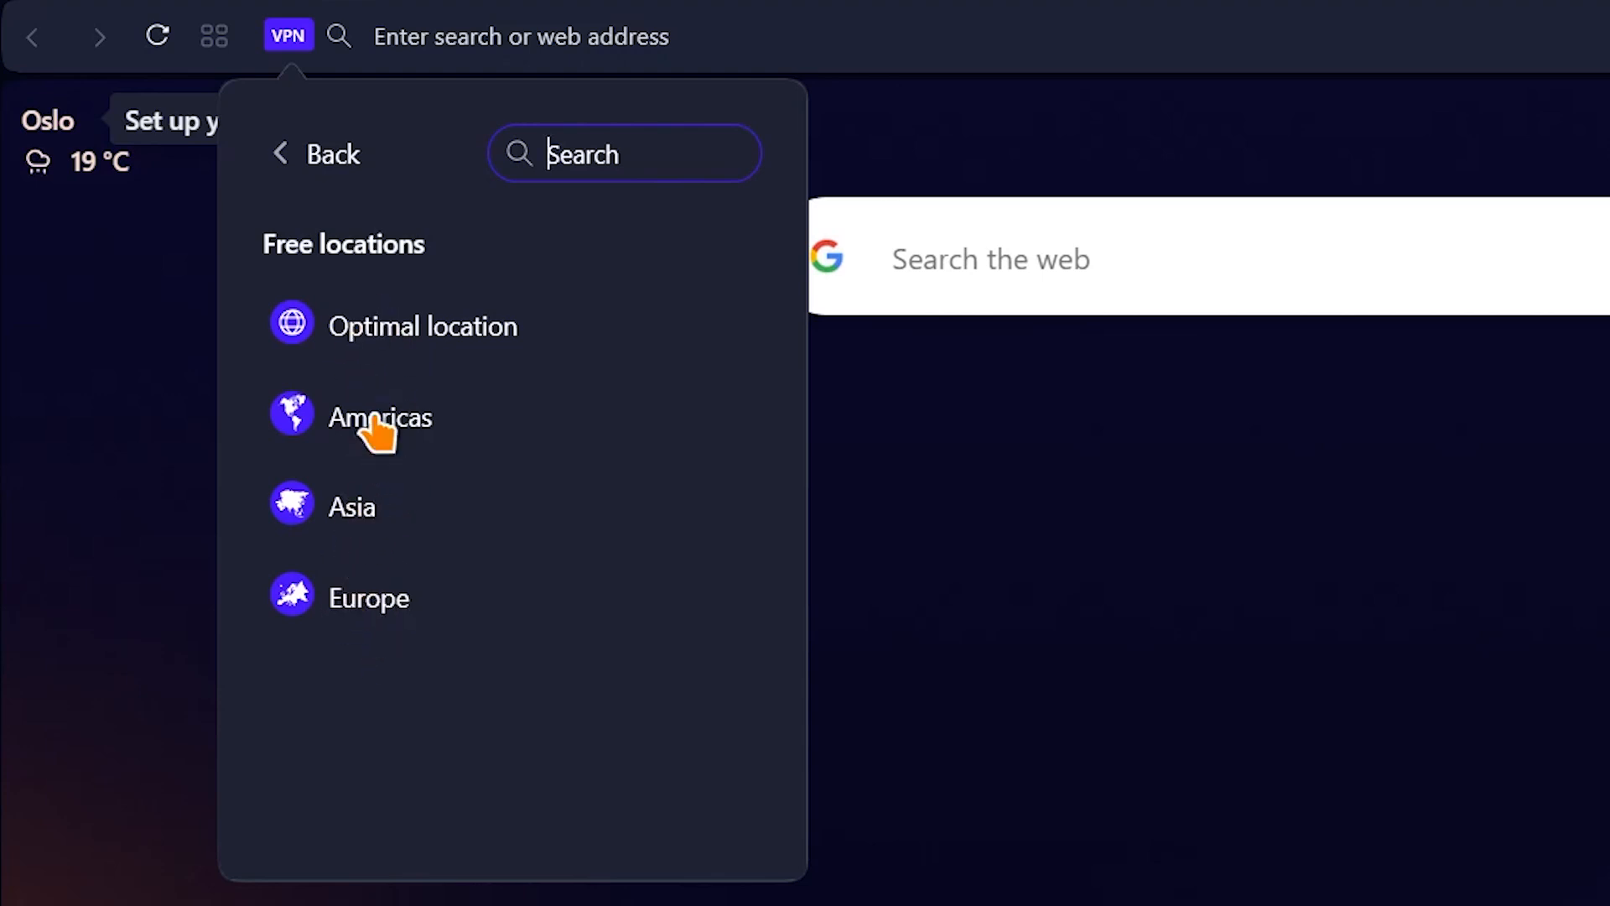
click(367, 596)
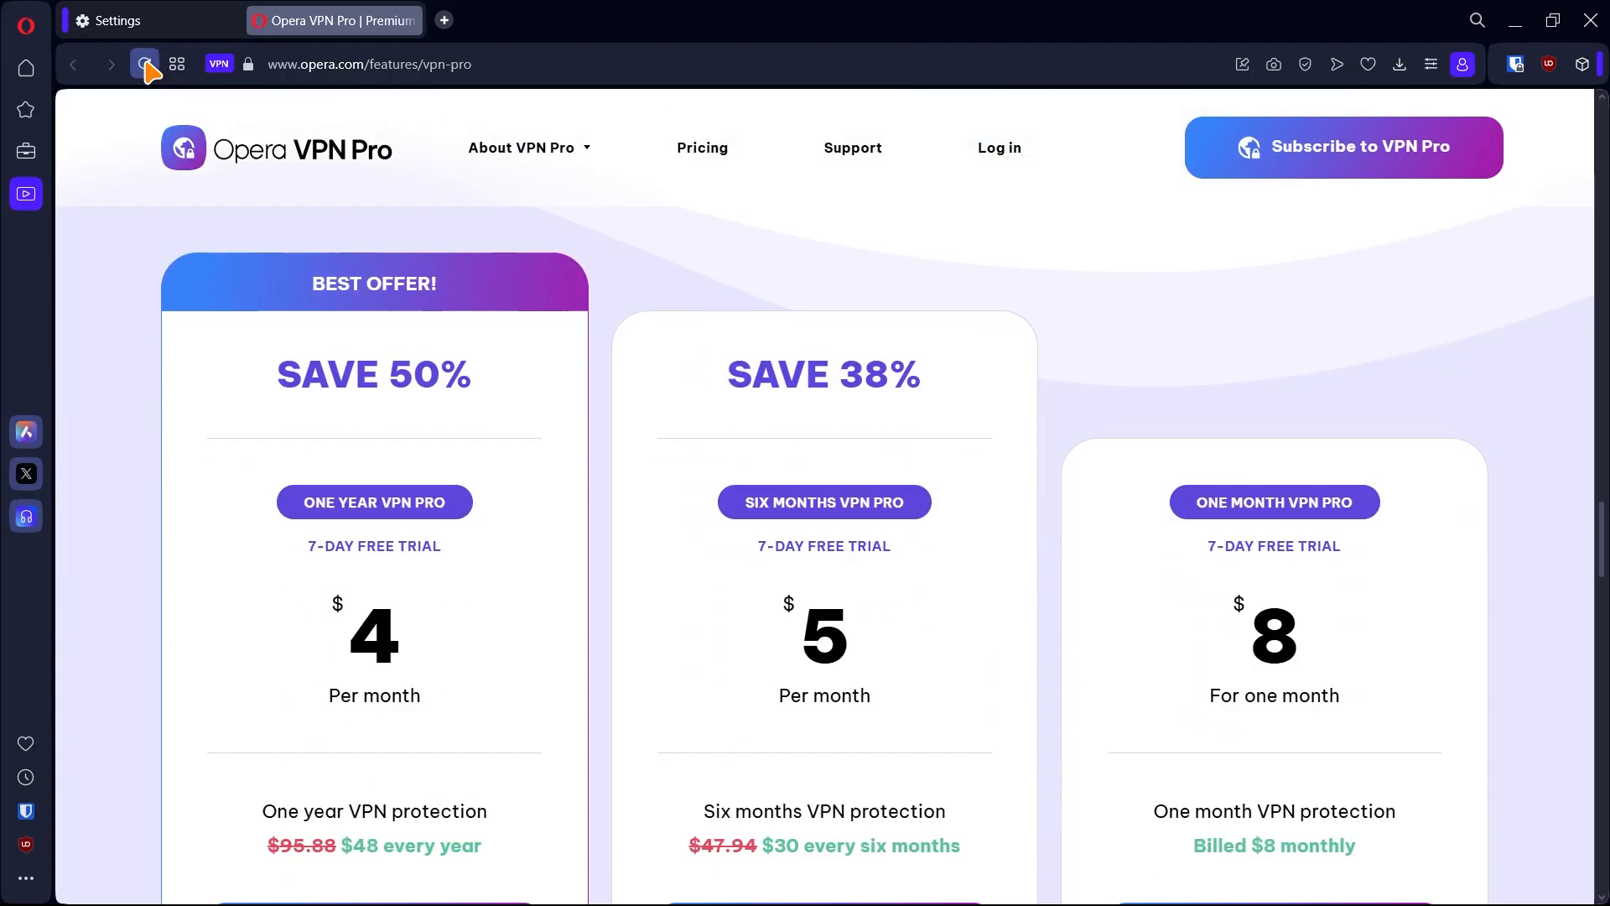
scroll(down, 3)
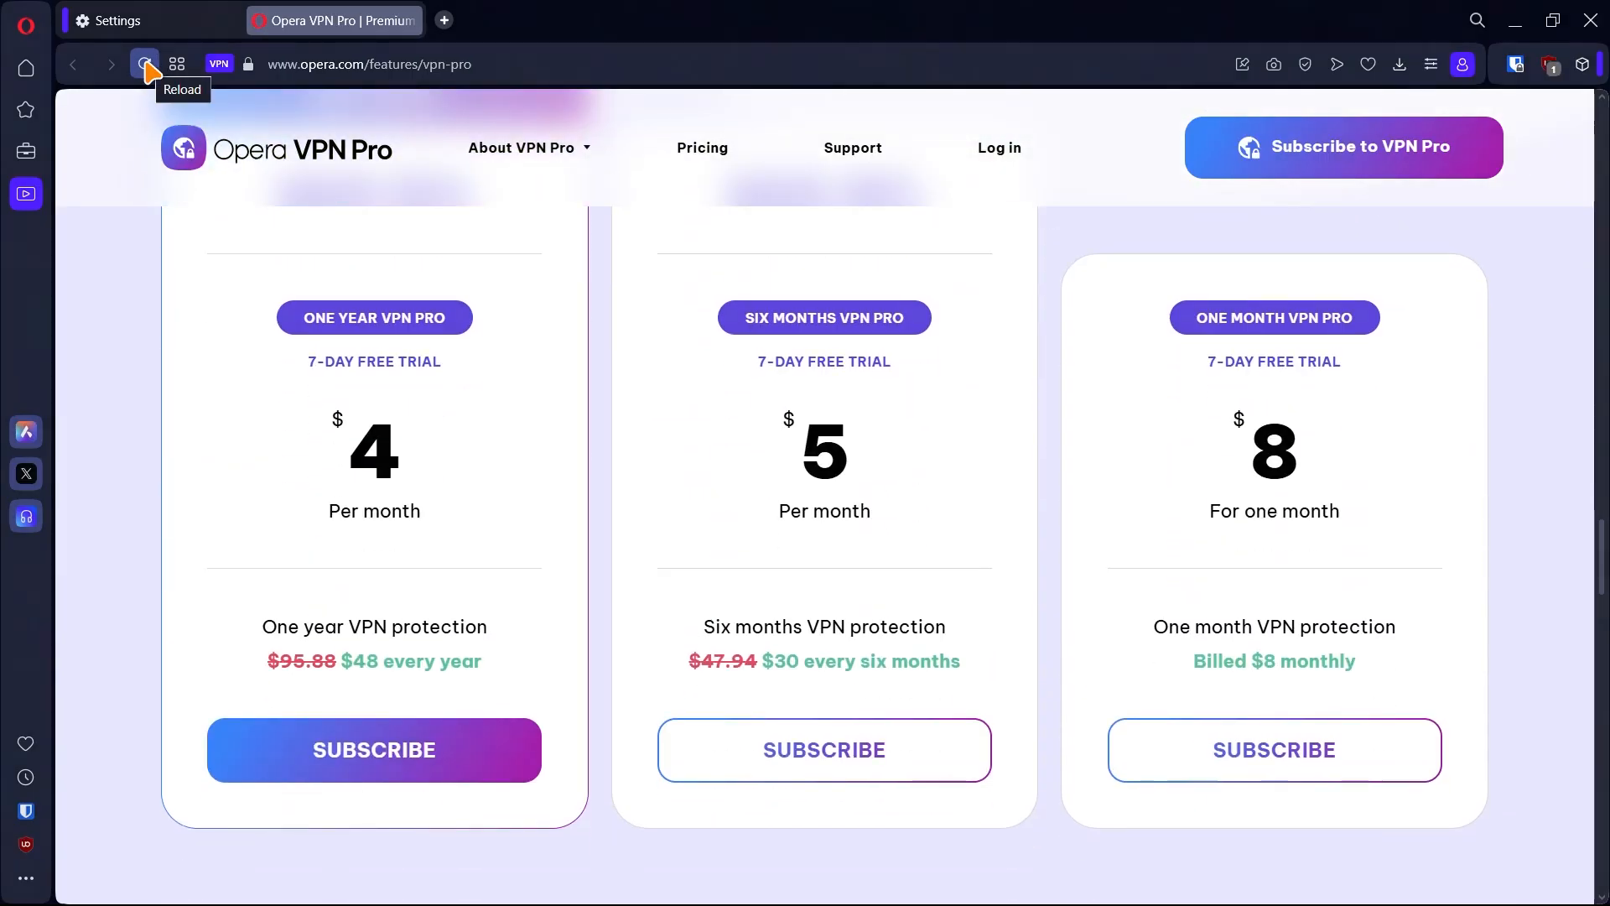
Hide the Speed Dial on the start page
click(120, 19)
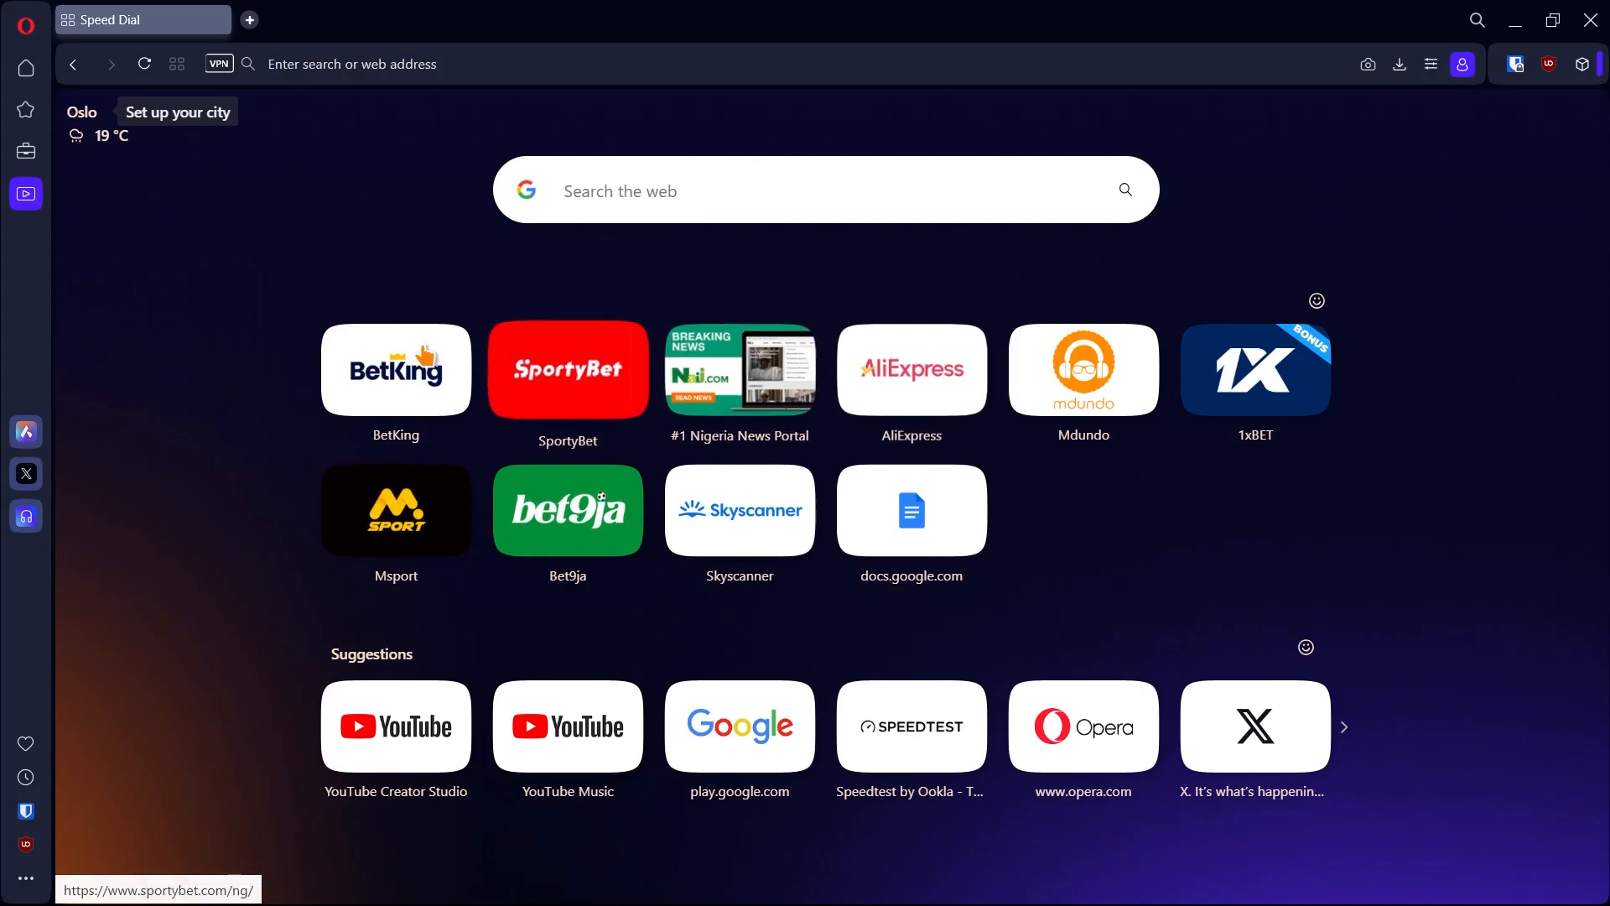
mouse_move(866, 590)
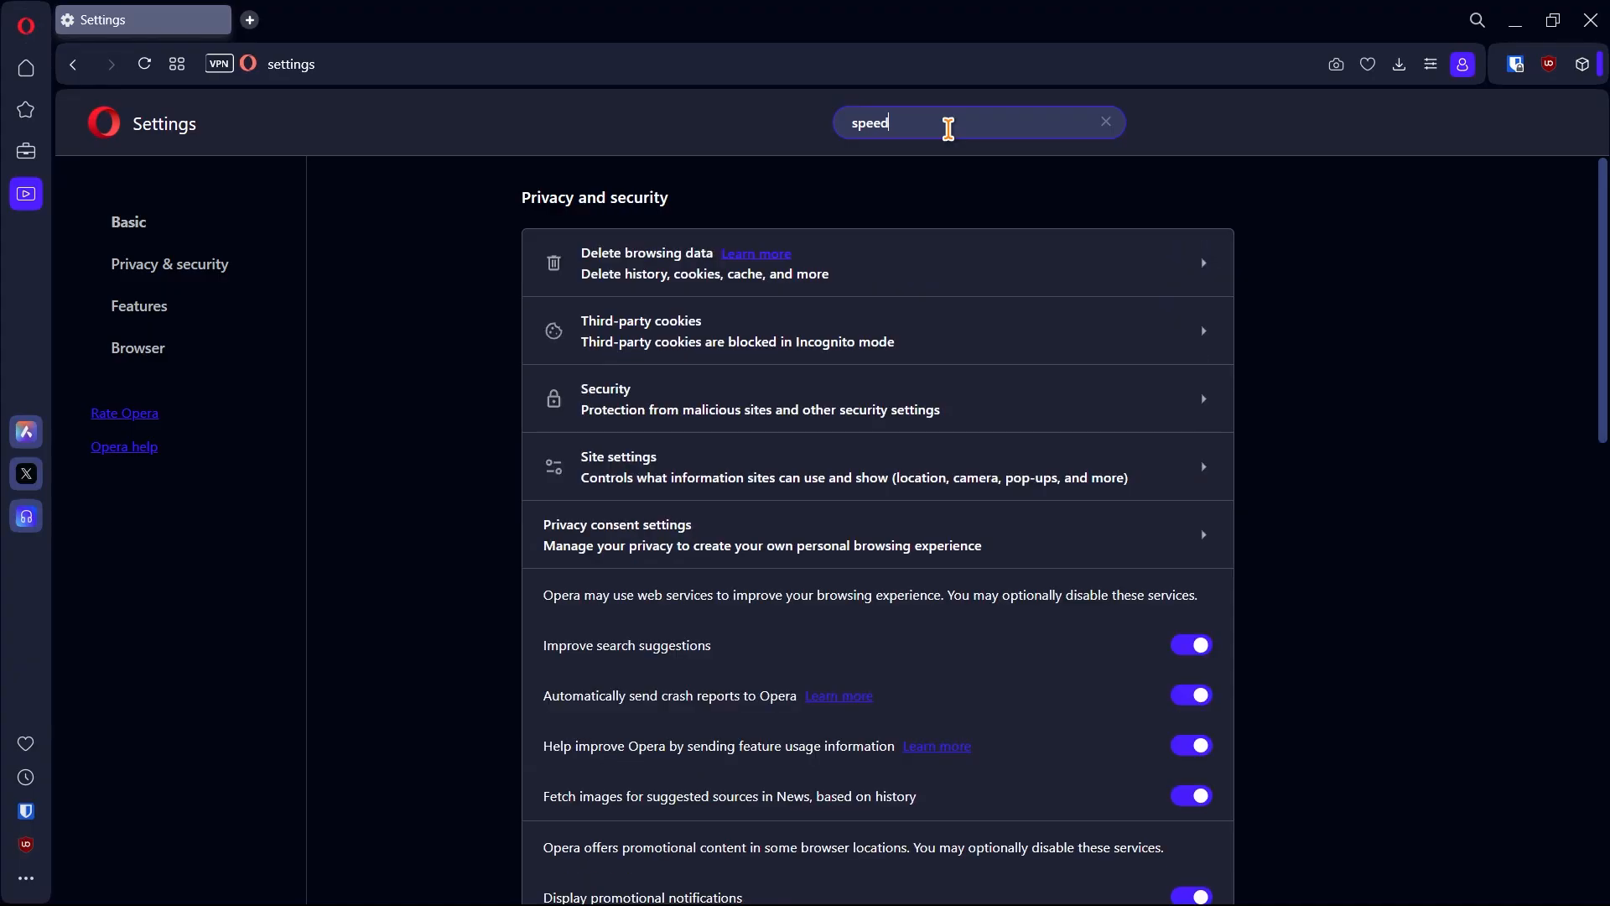
scroll(down, 3)
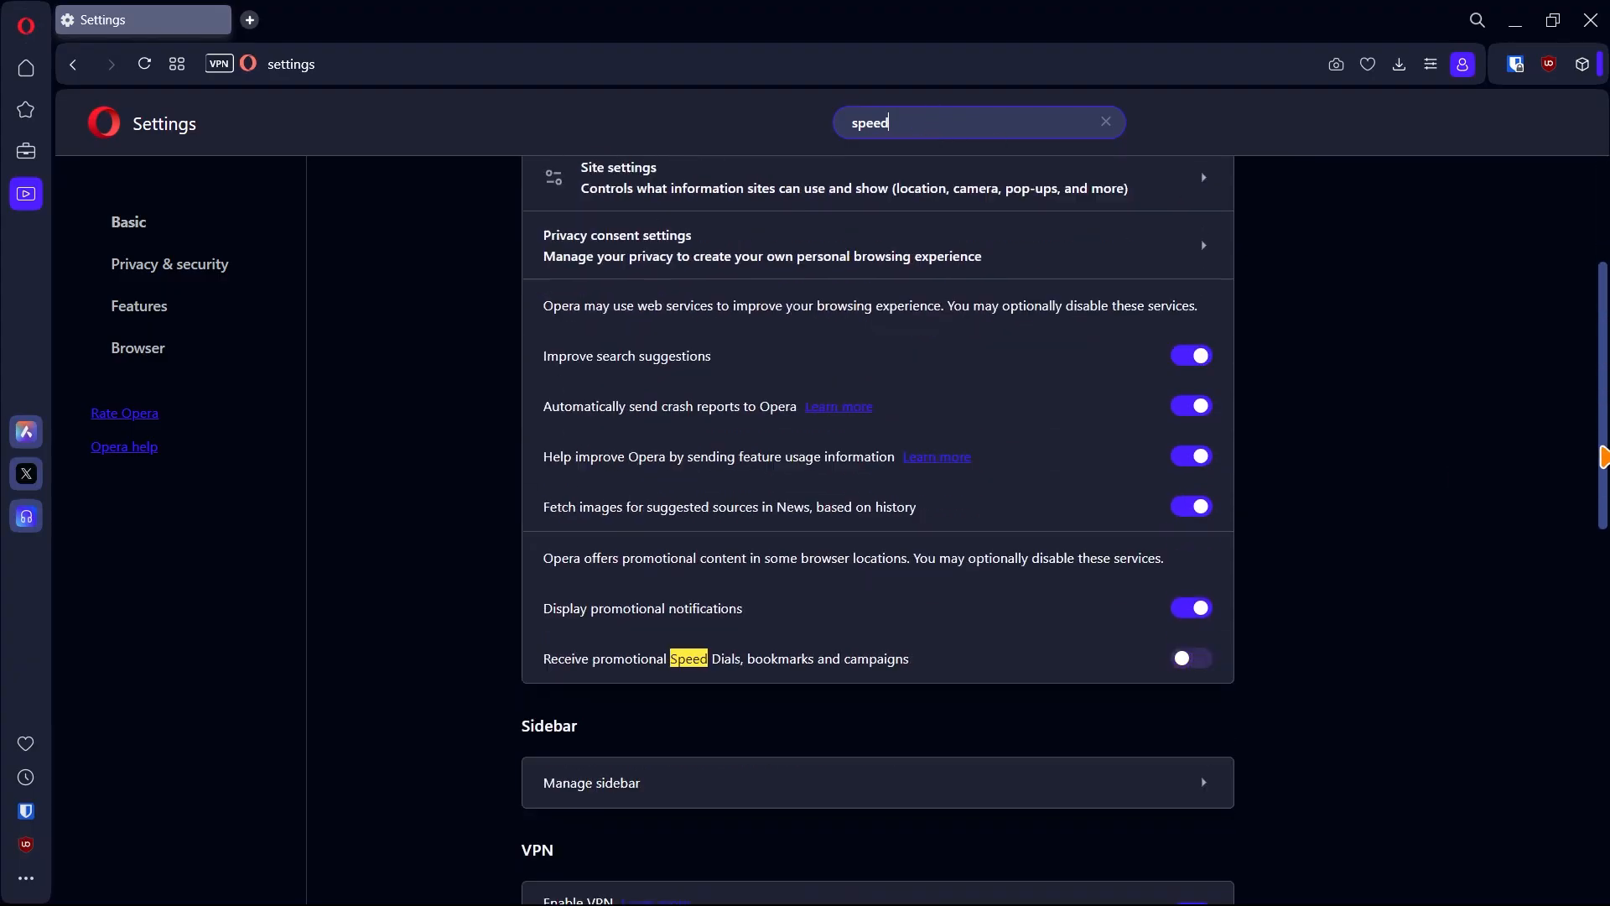
scroll(down, 3)
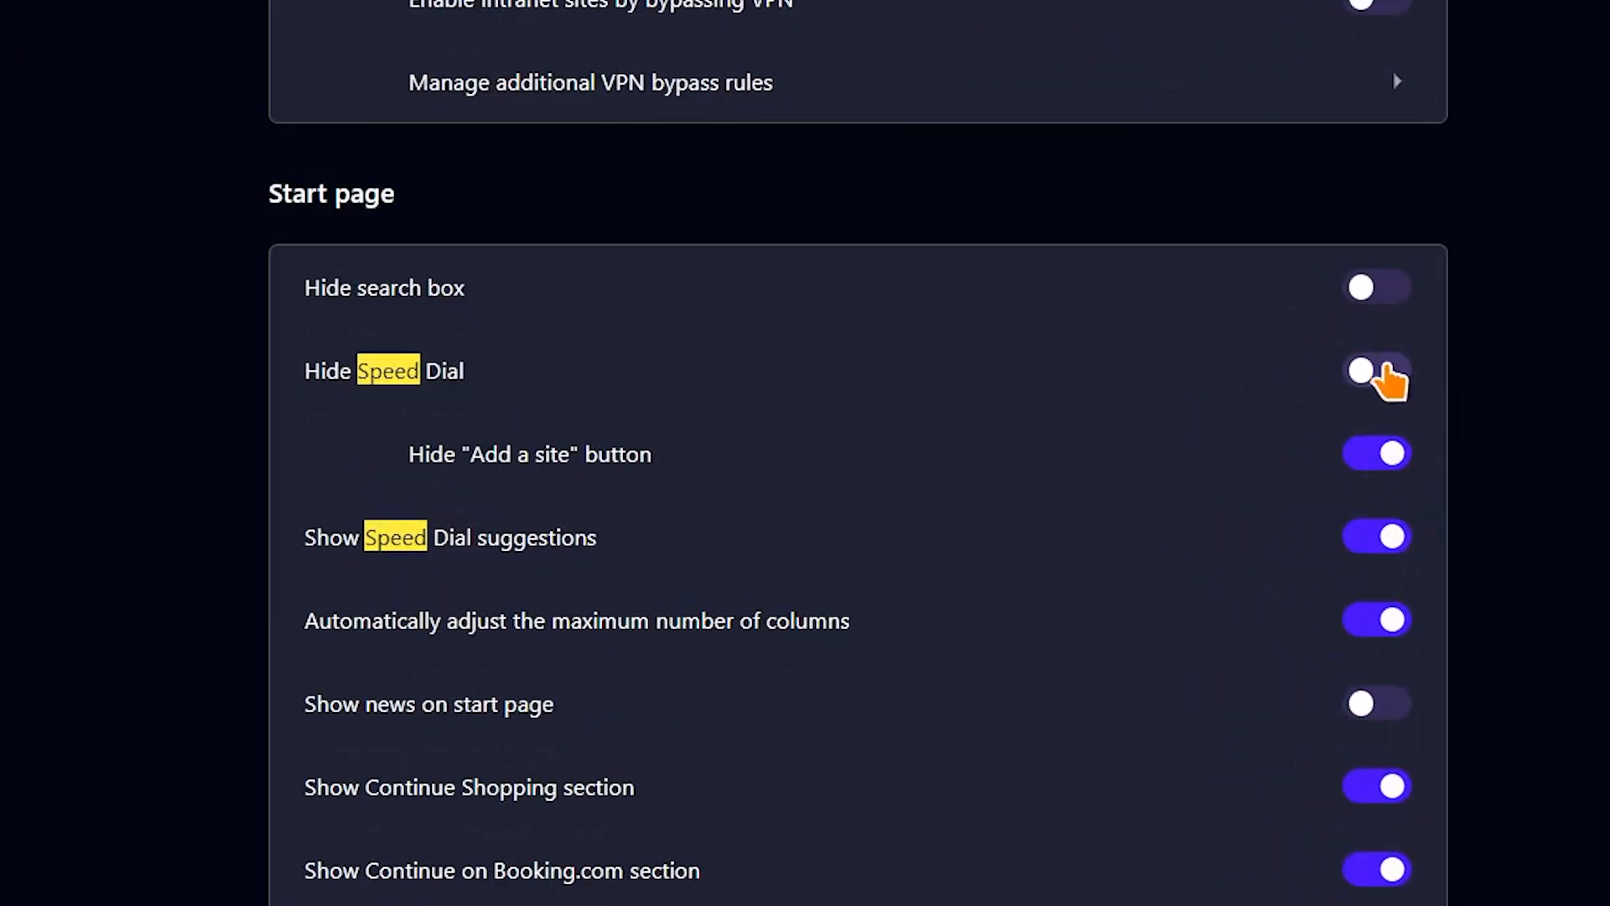
click(293, 19)
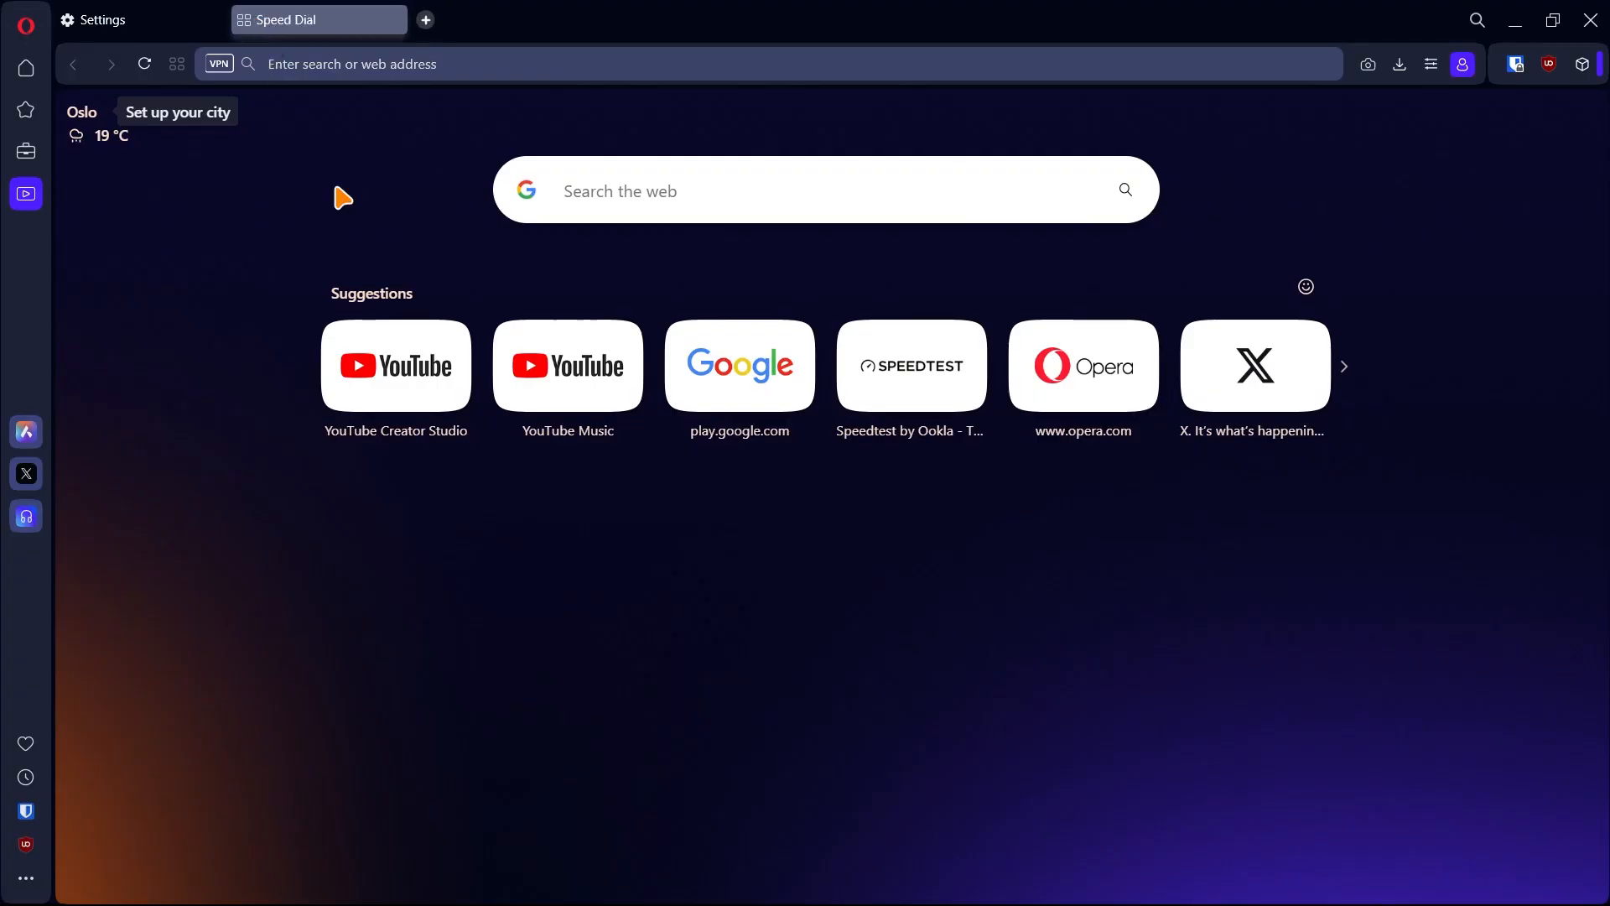
mouse_move(416, 482)
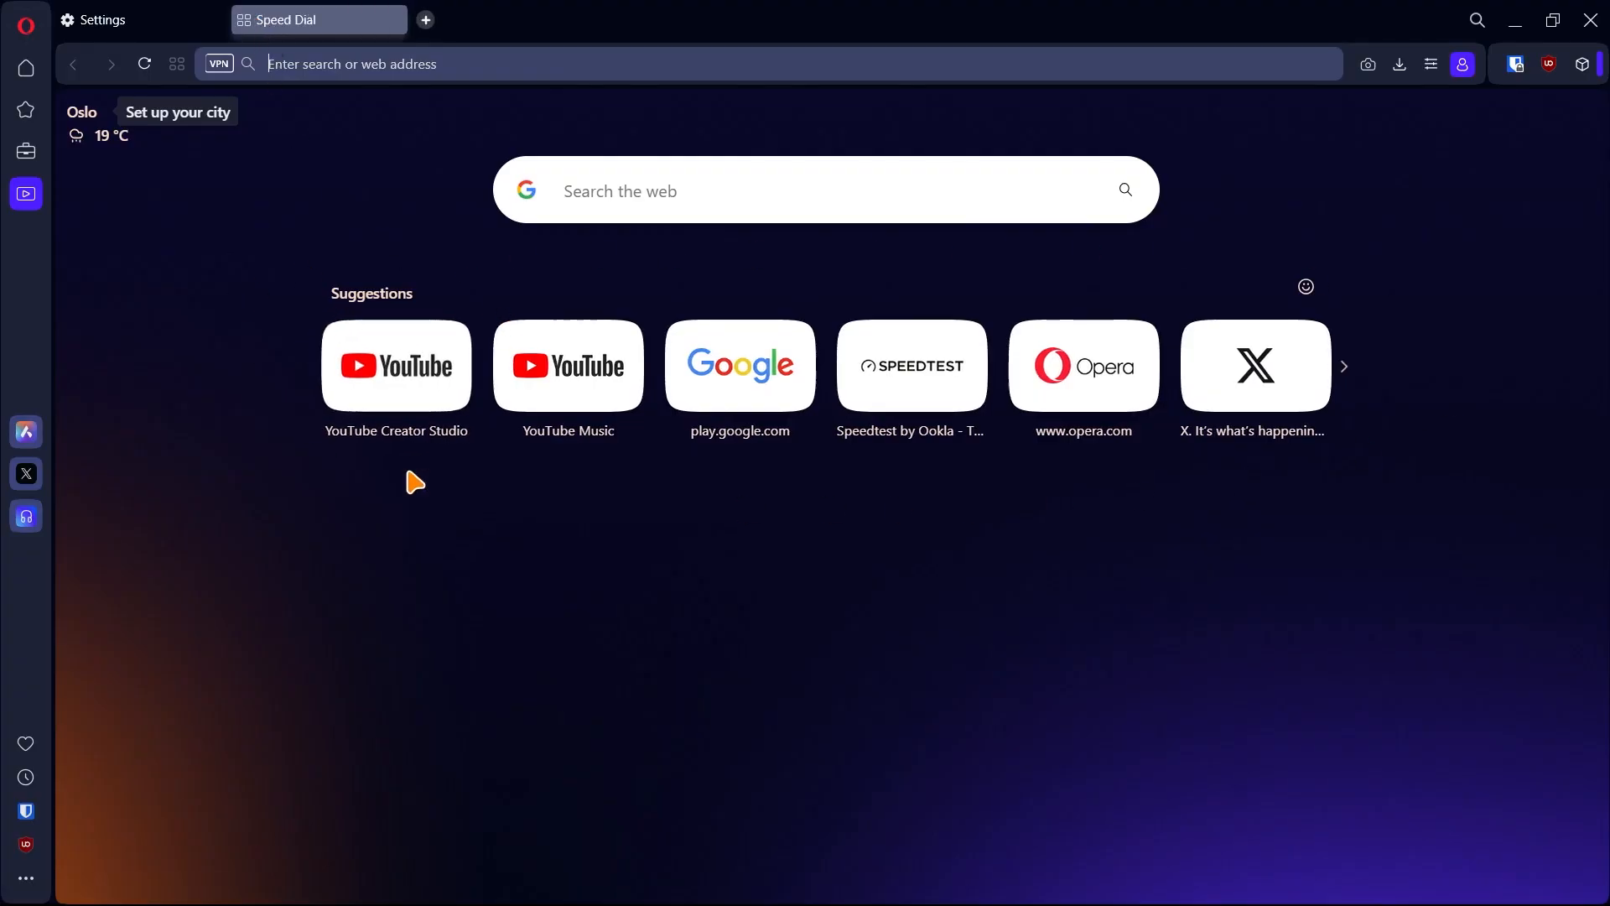
mouse_move(1269, 464)
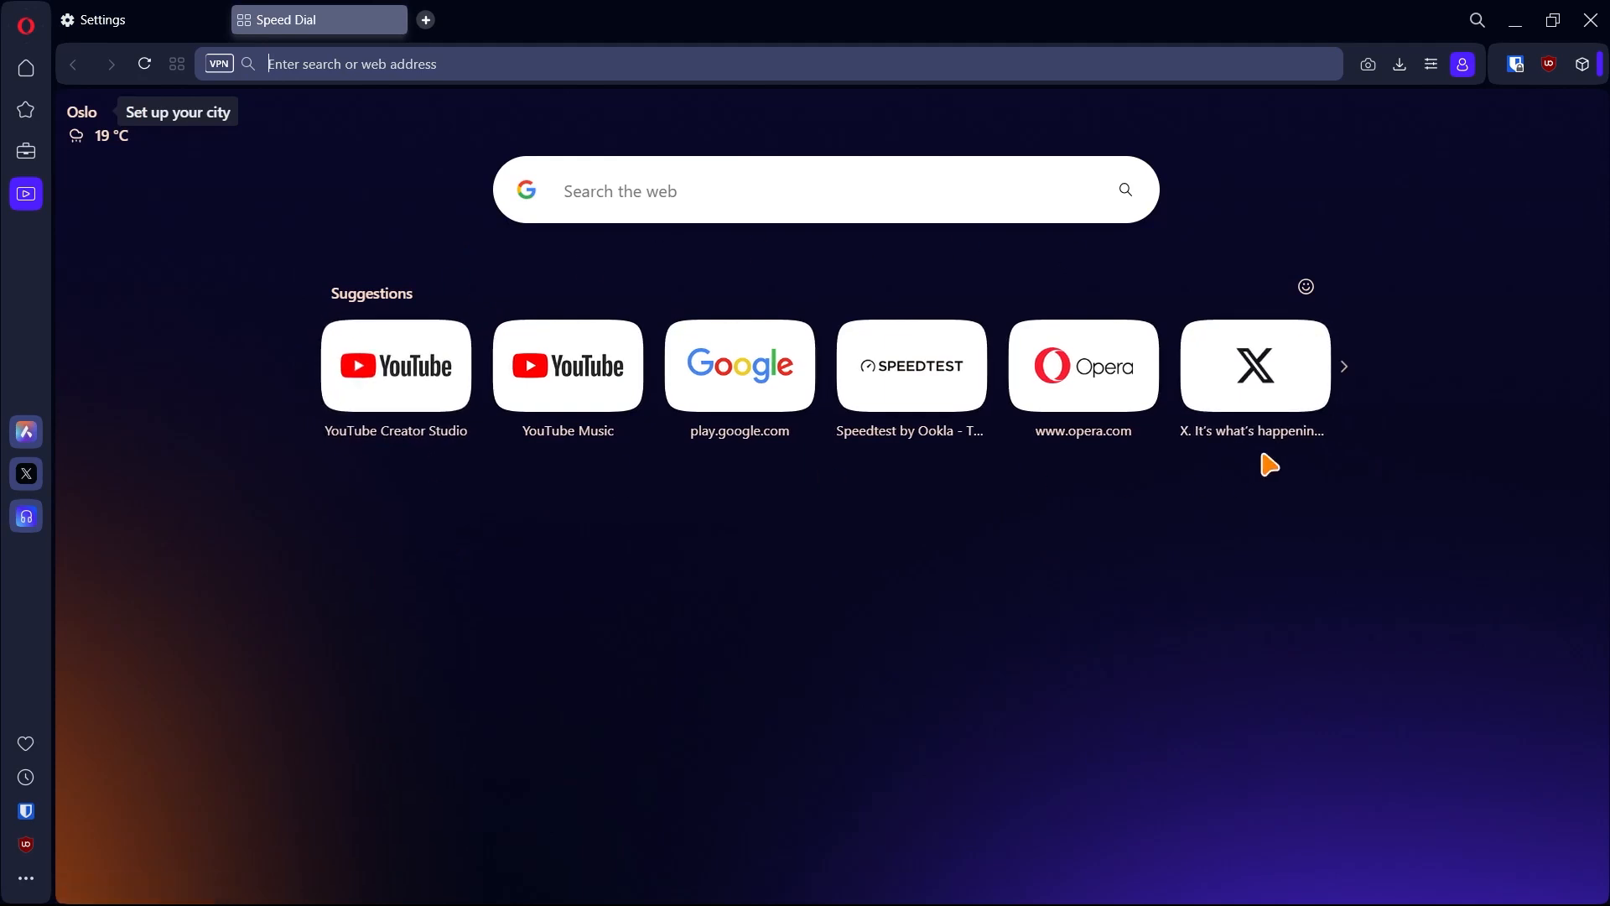
mouse_move(371, 522)
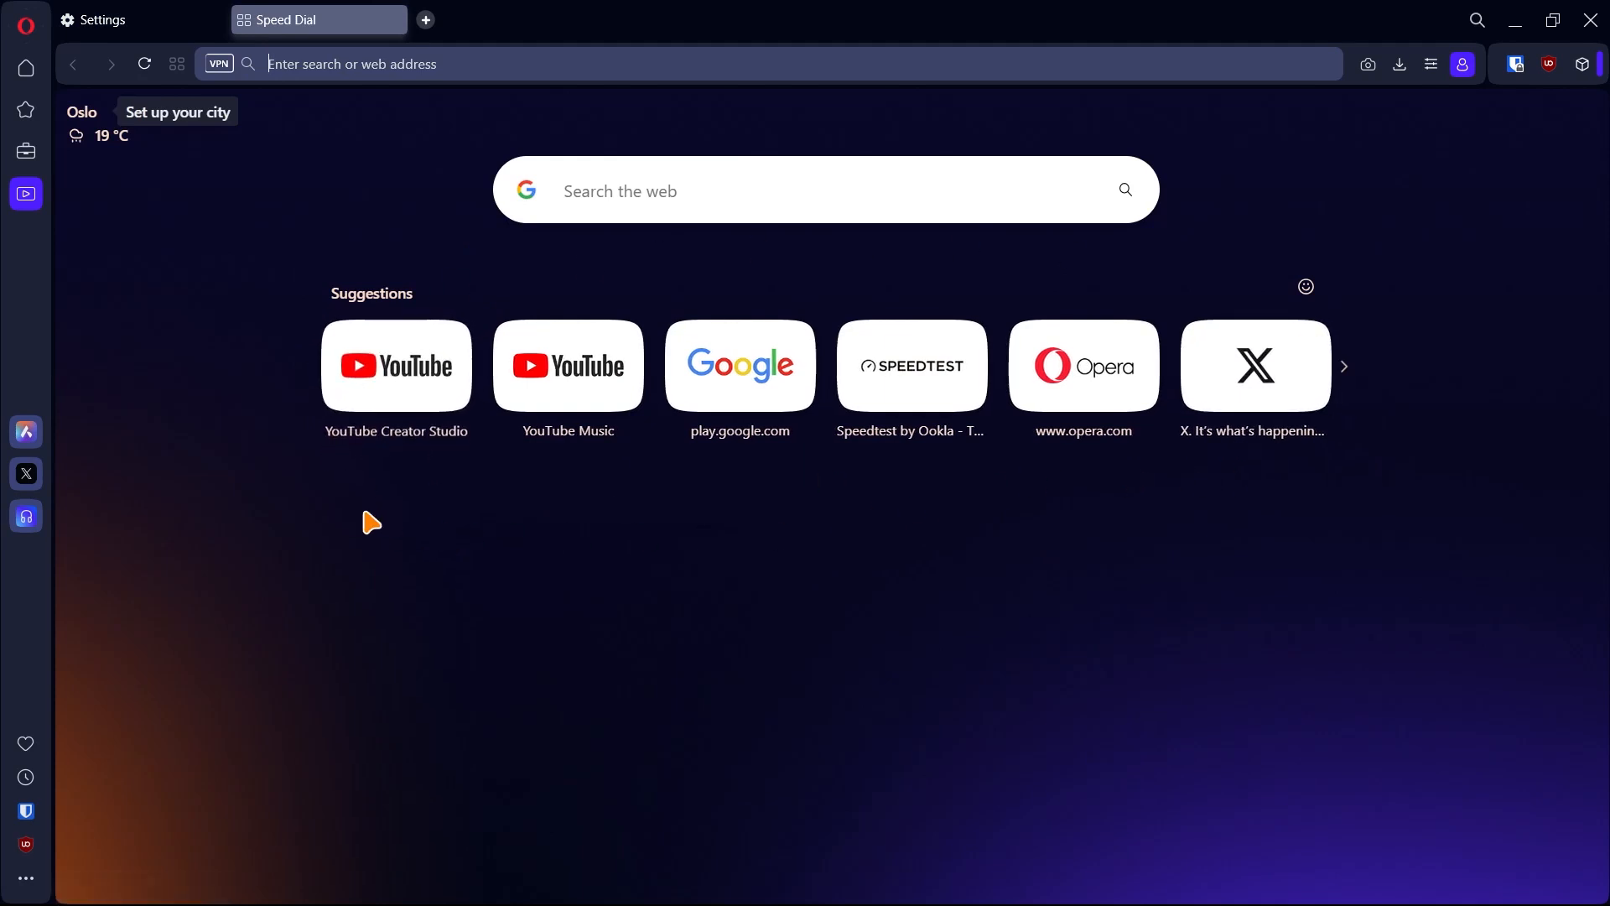
Turn off 'Show Speed Dial suggestions' in Settings and check the start page
click(97, 19)
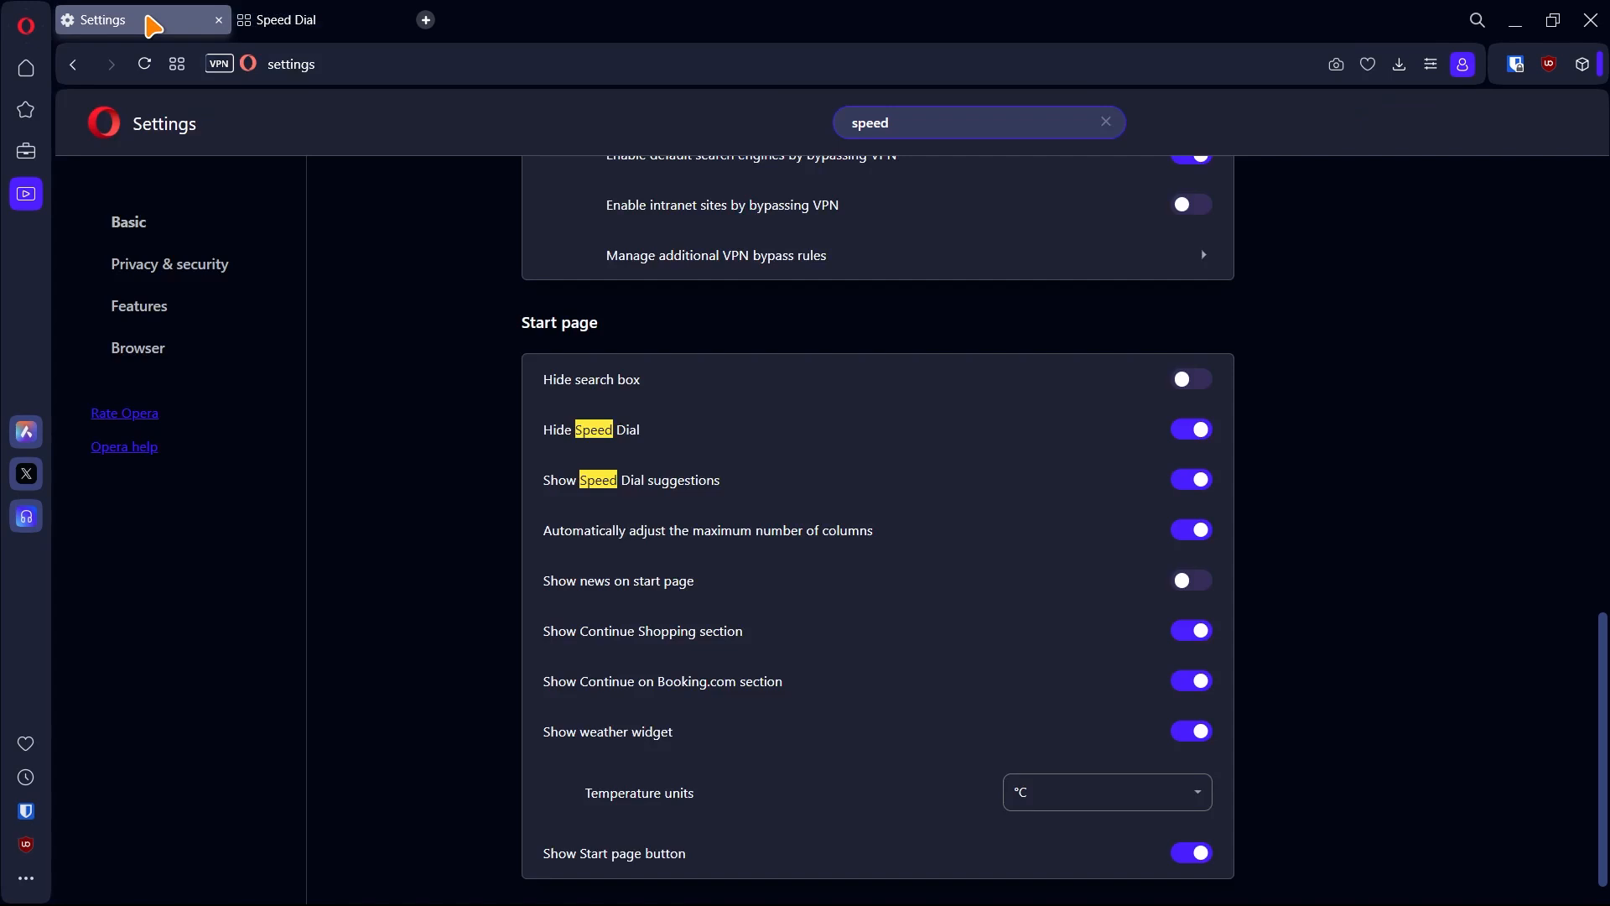
click(1191, 480)
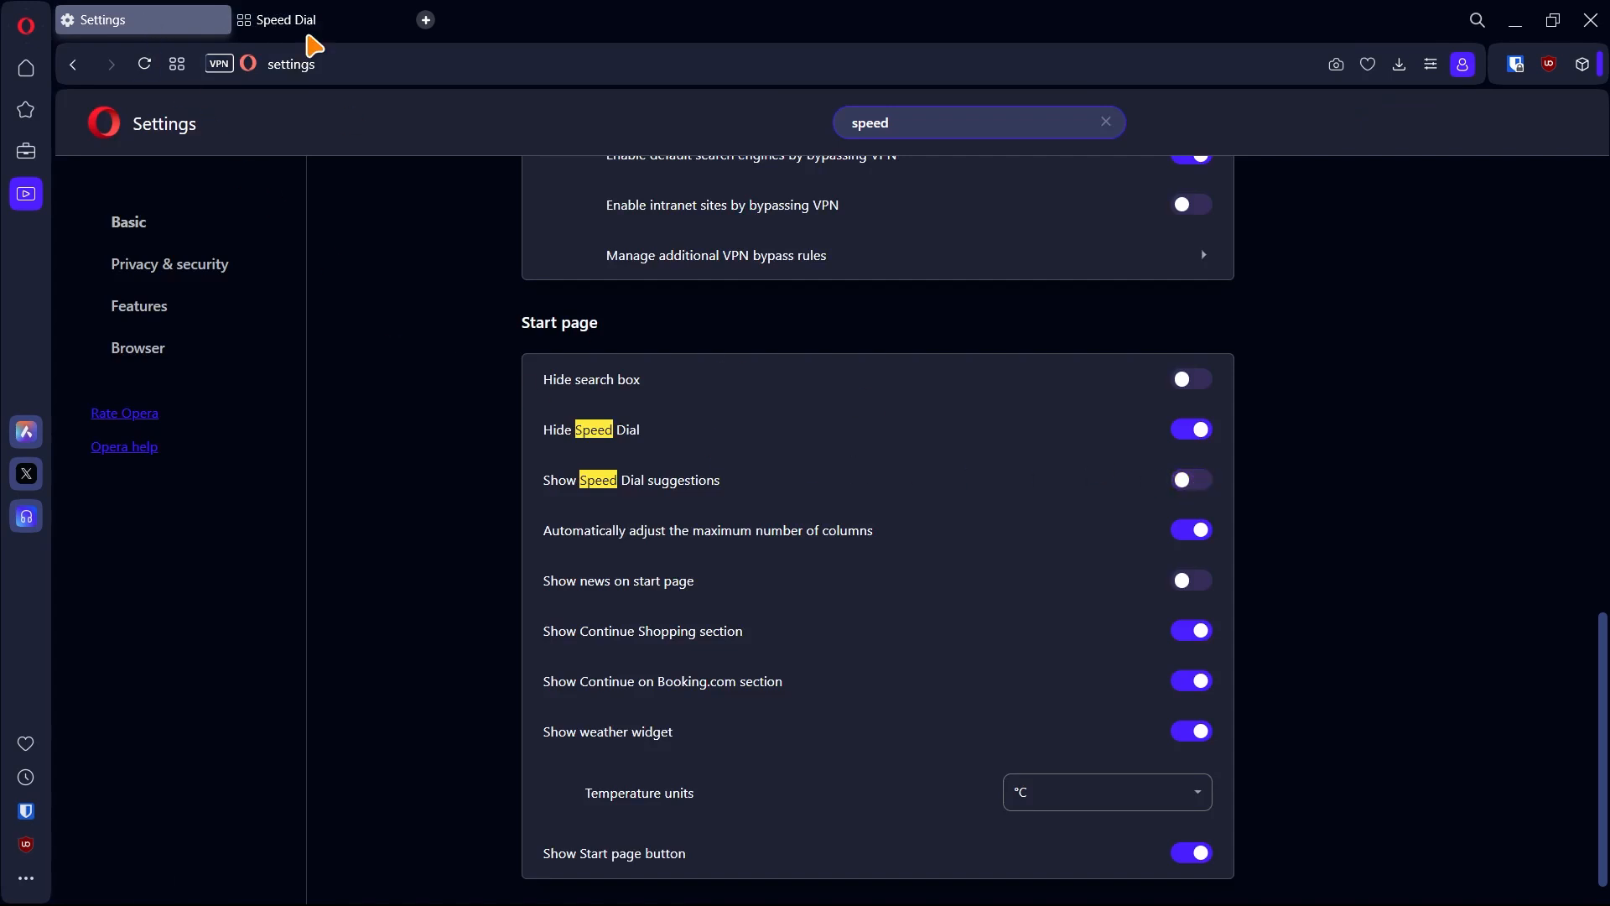
click(317, 20)
text(start)
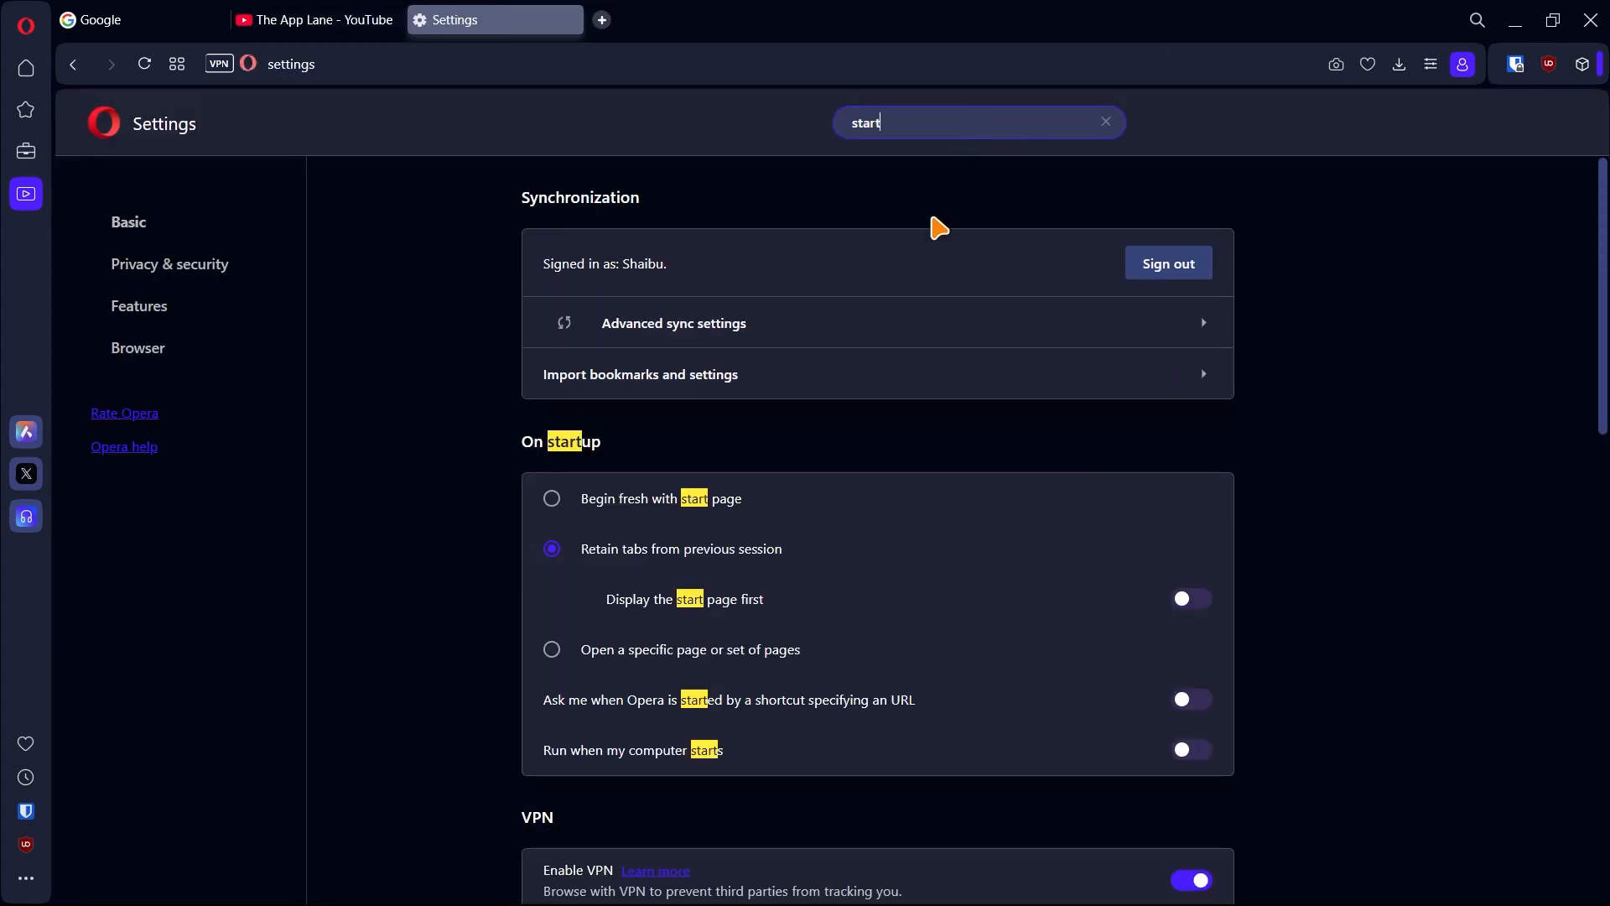
Select Begin fresh, then Retain tabs, then 'Open a specific page or set of pages' under On startup
scroll(down, 3)
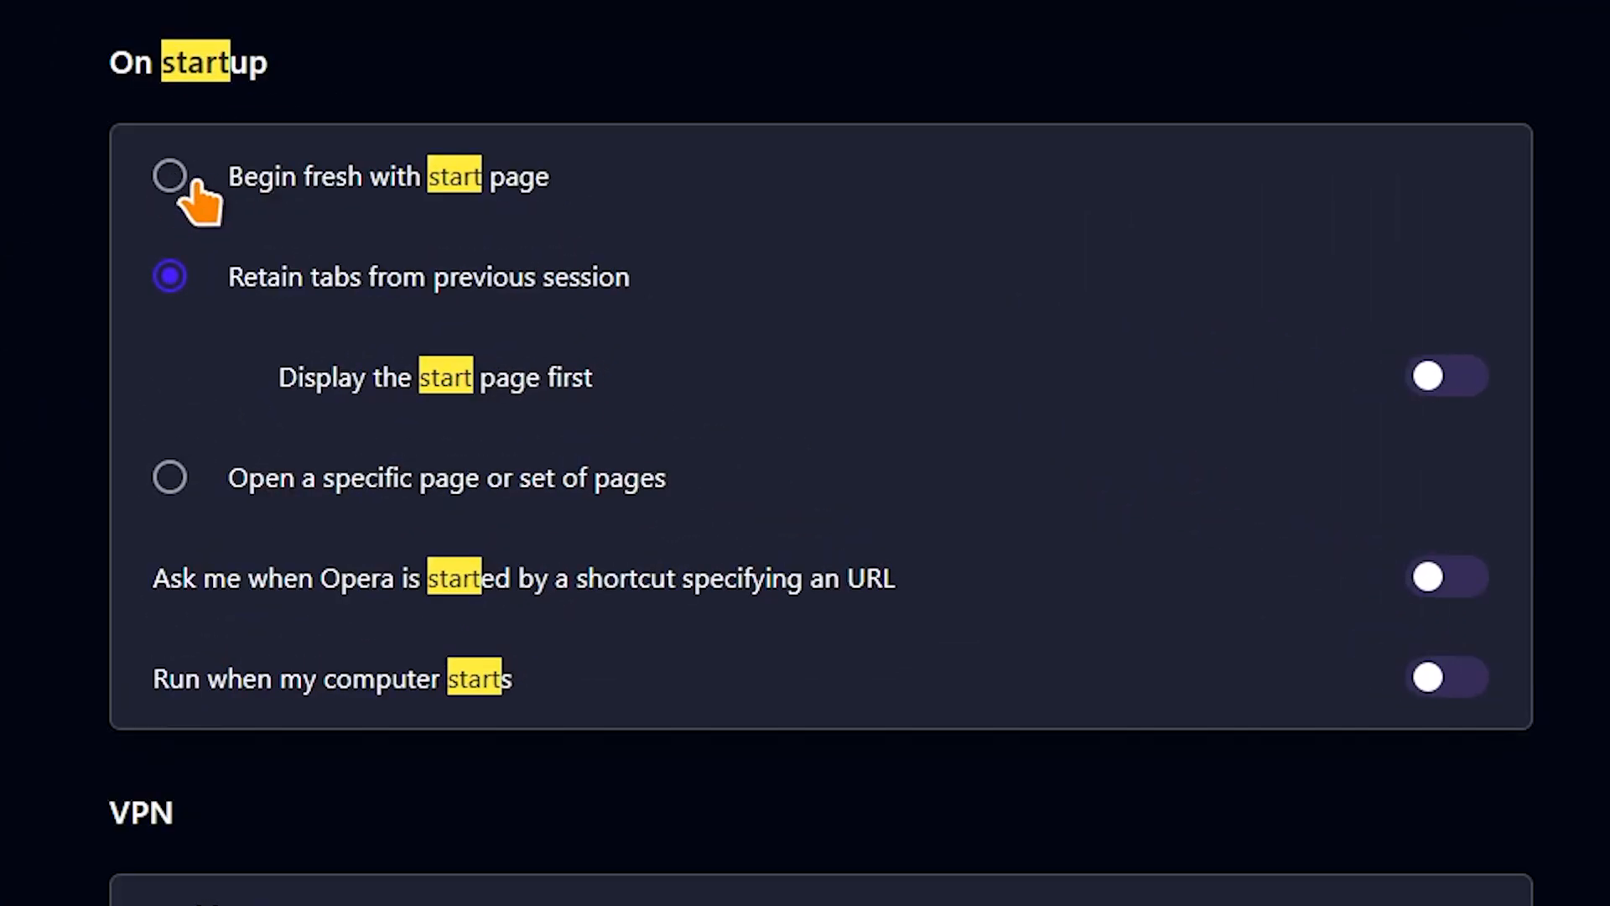
click(169, 175)
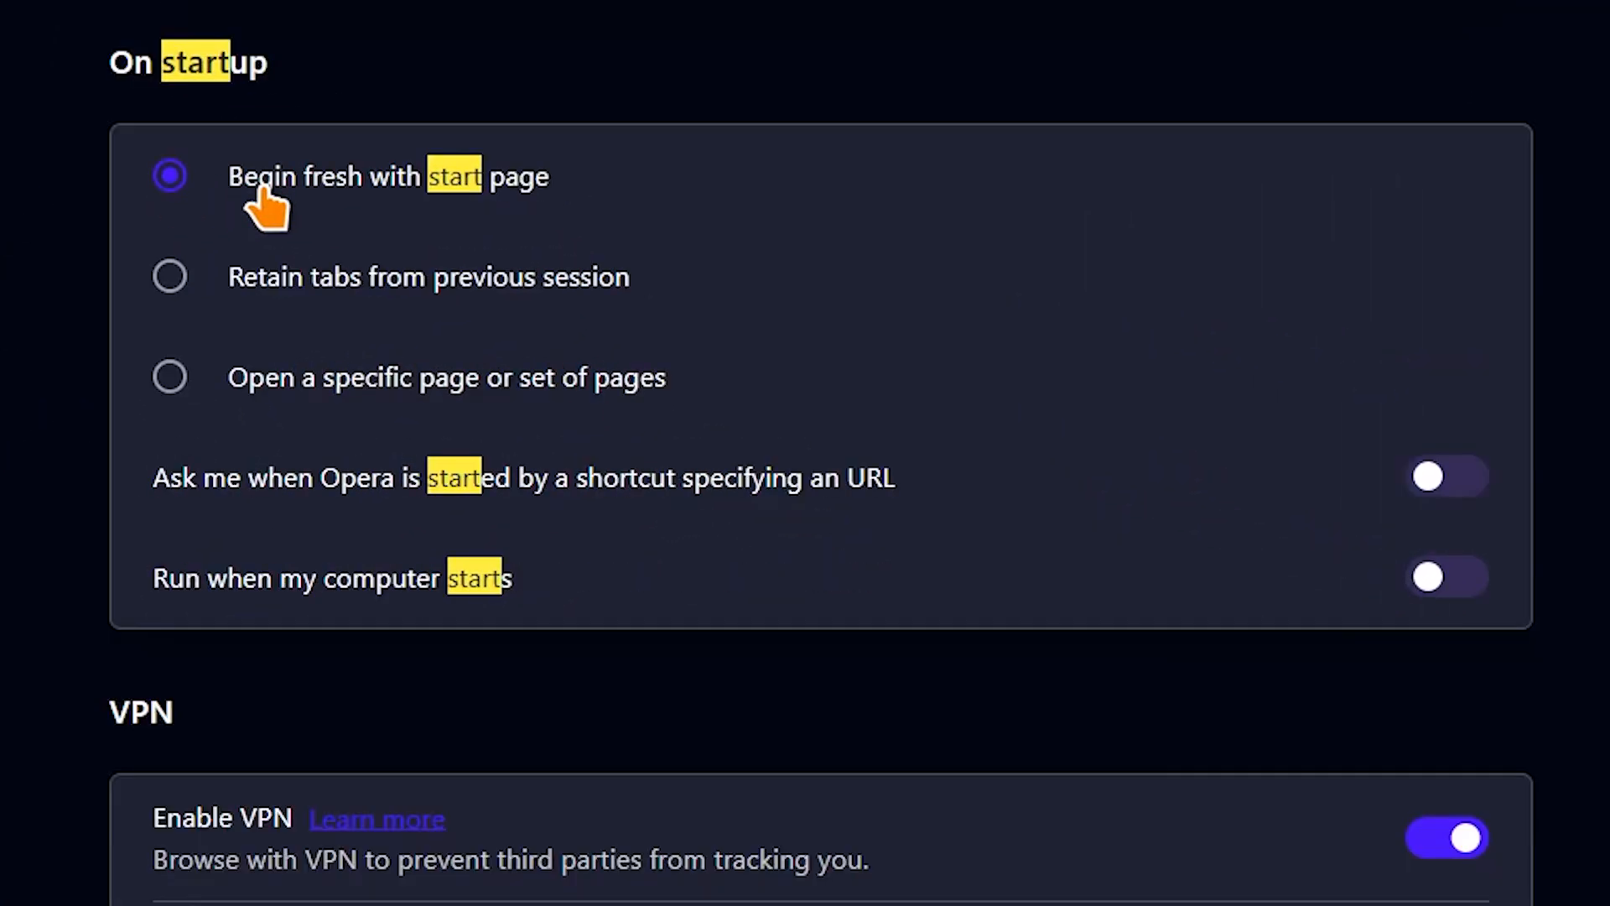
mouse_move(170, 276)
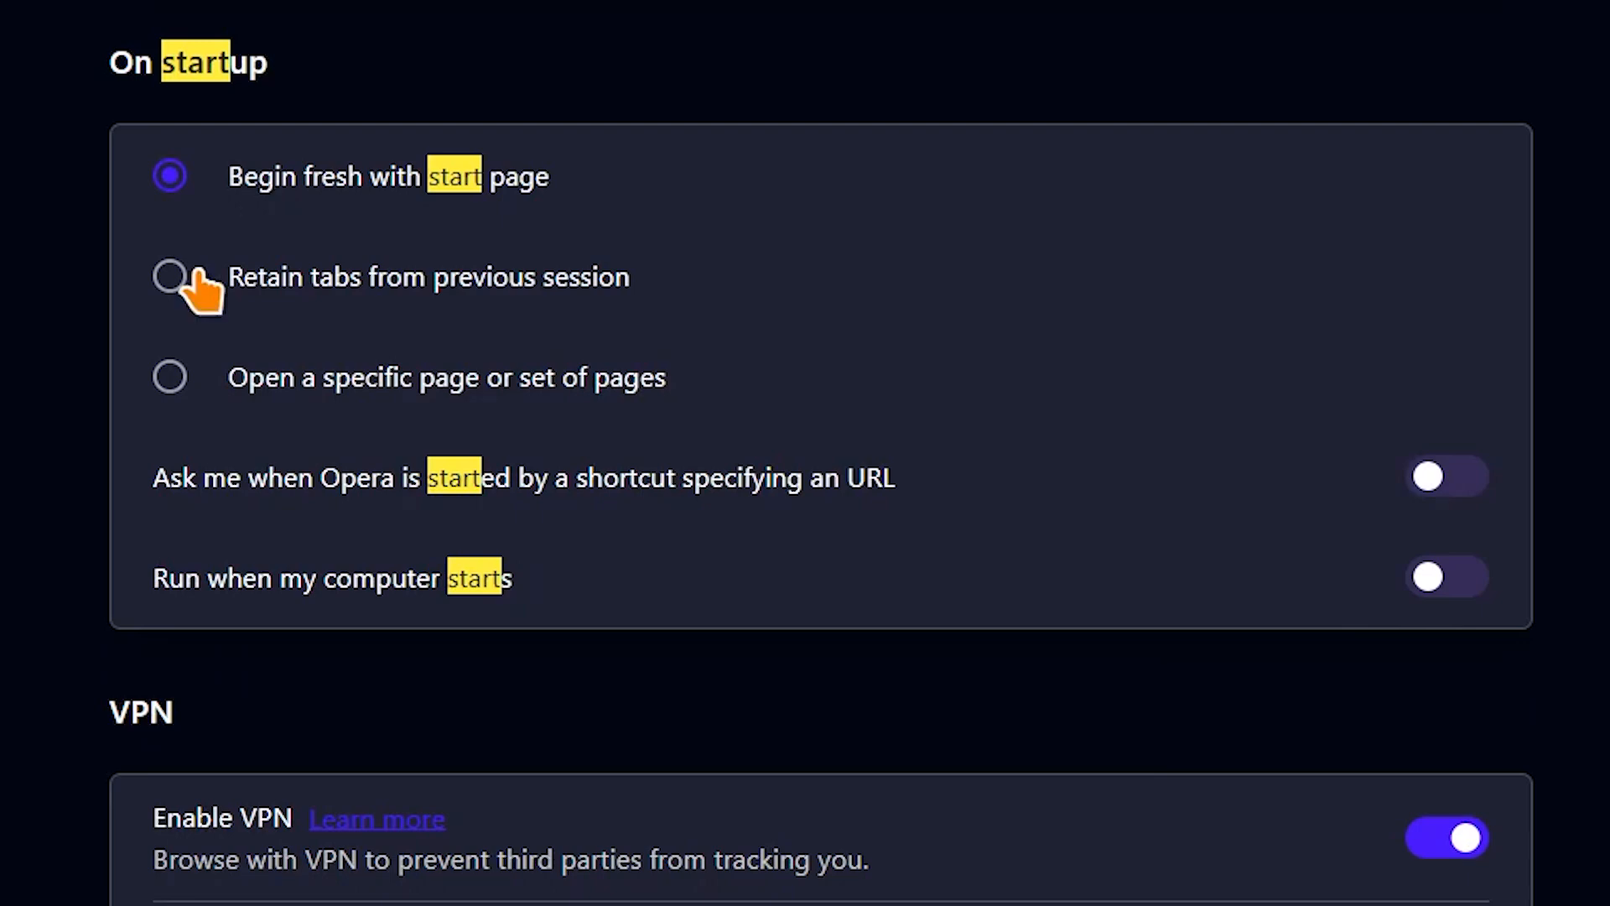
click(169, 277)
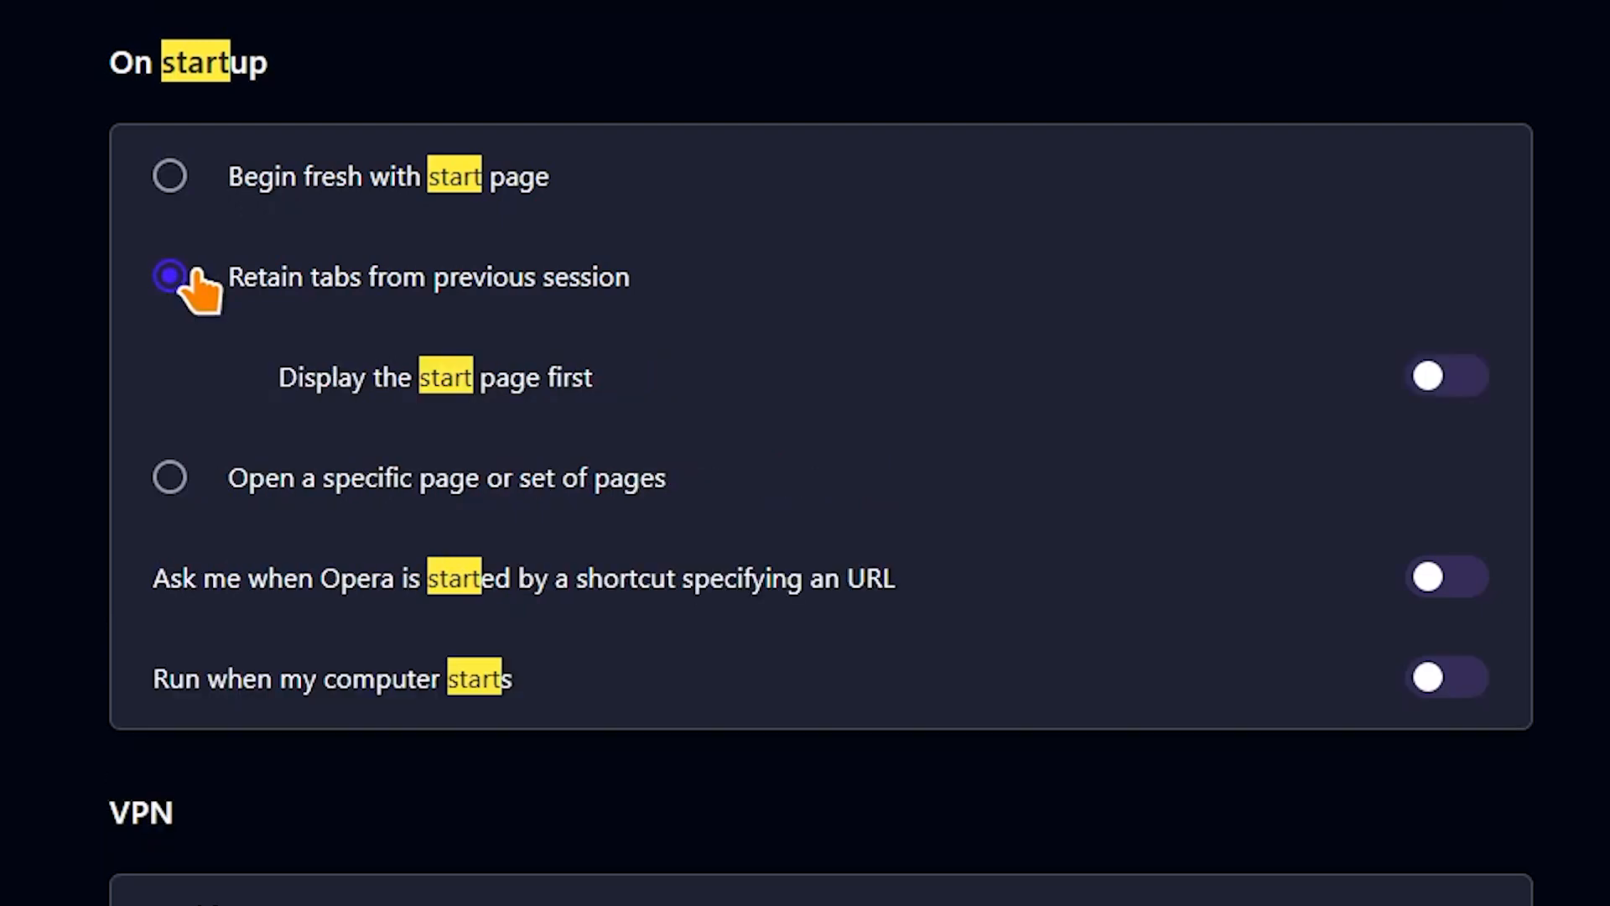
click(169, 477)
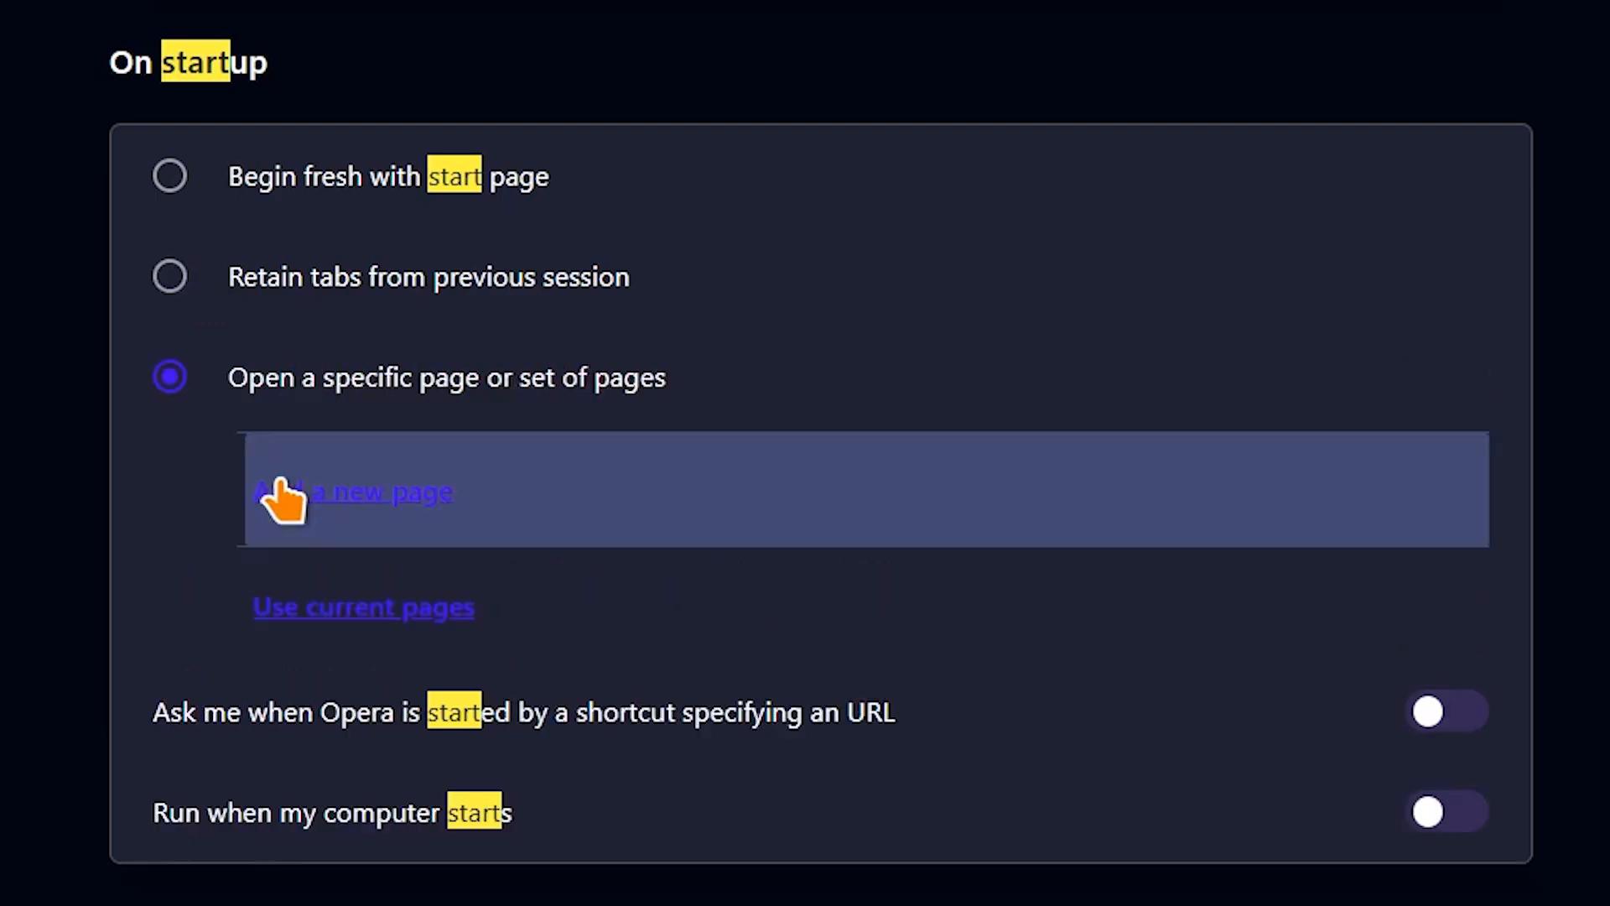
mouse_move(159, 532)
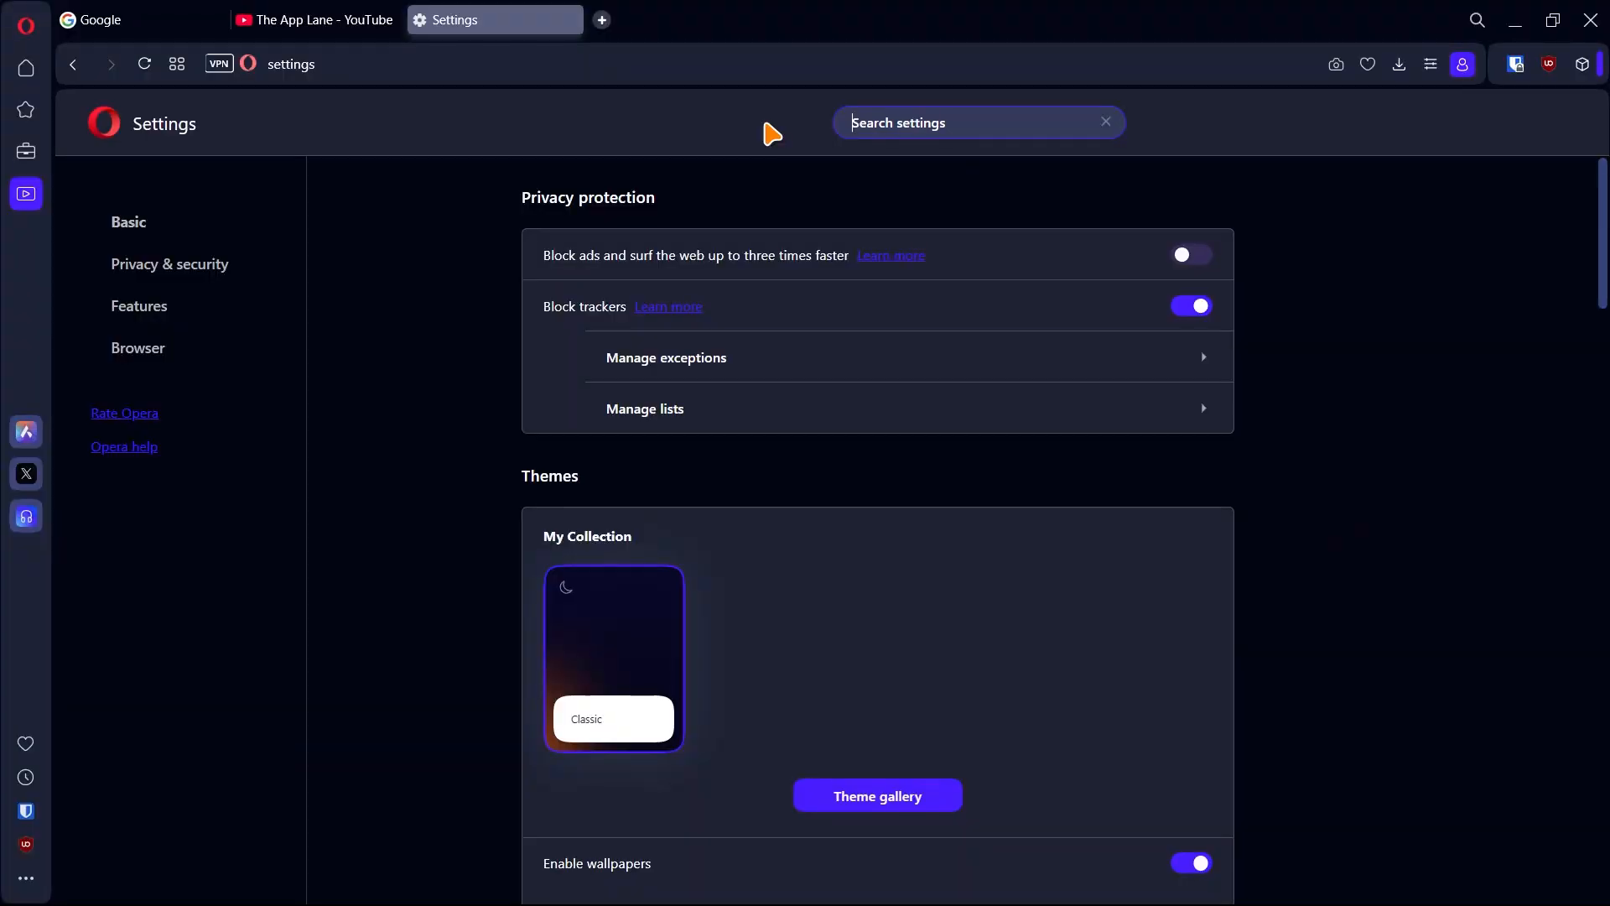
Search the settings for 'lucid' to find the Lucid mode option
text(lucid)
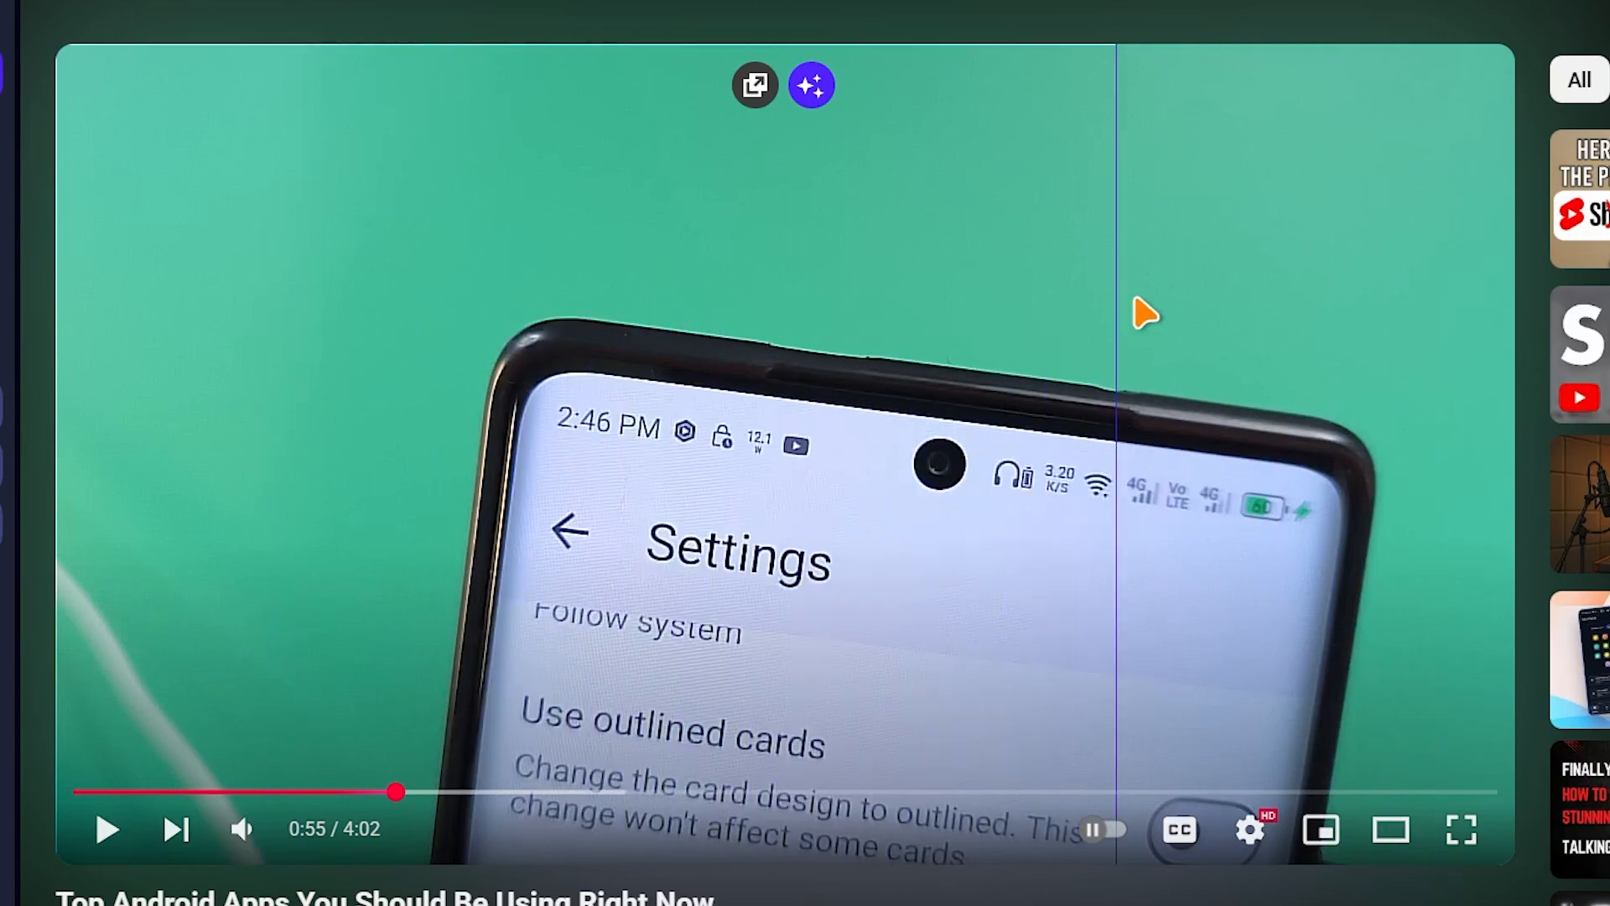
mouse_move(811, 92)
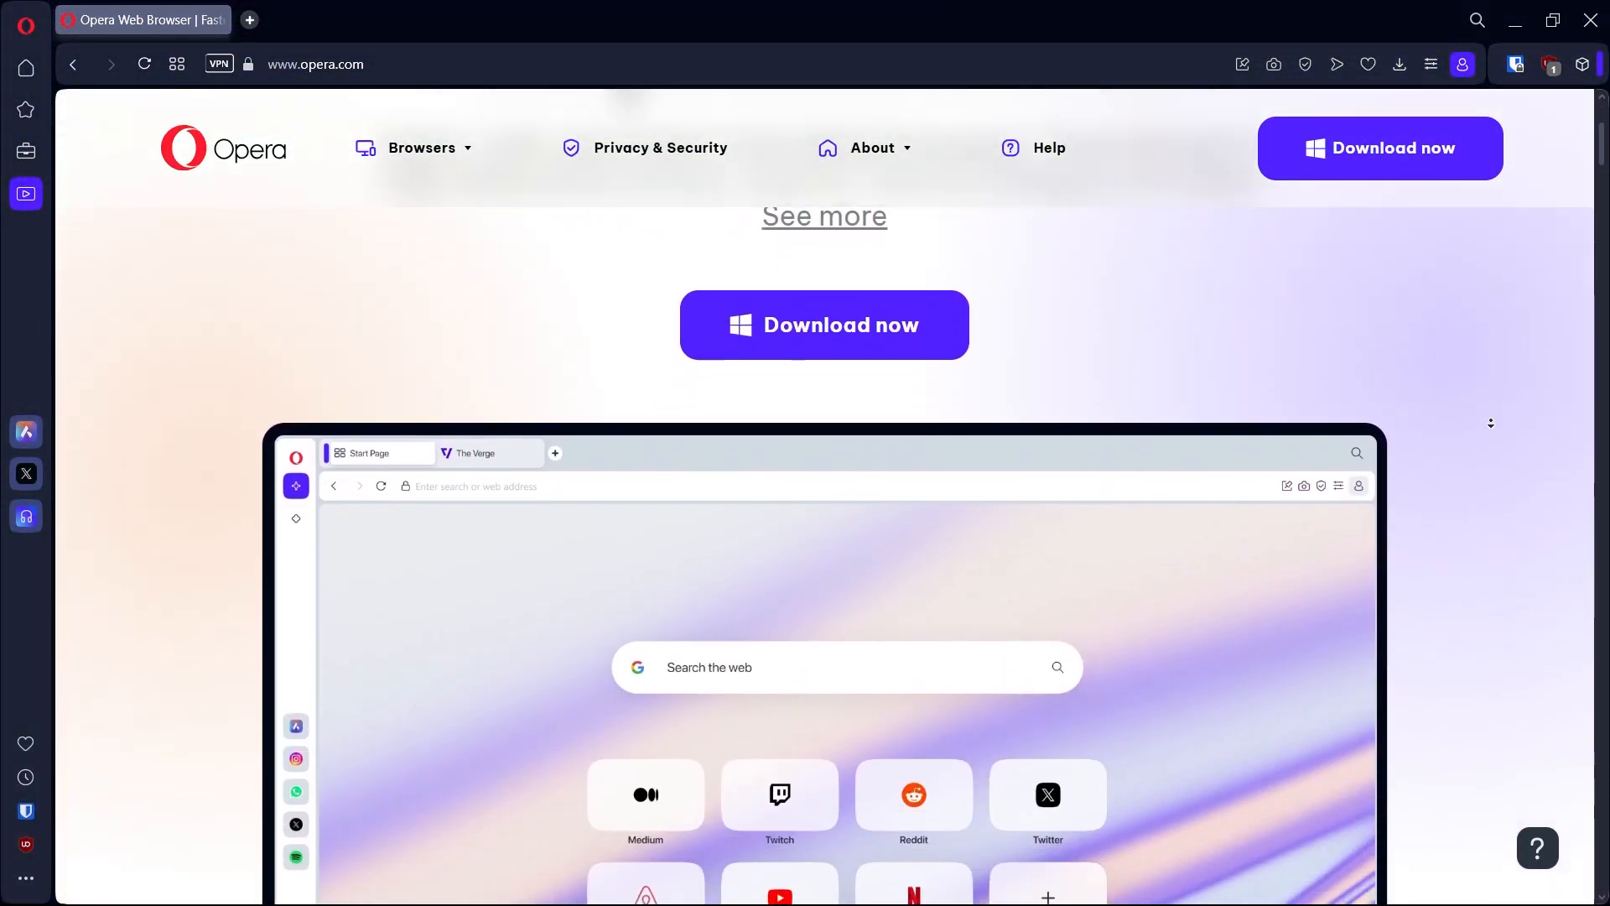
Scroll down the opera.com homepage past Download now to the laptop start page preview
scroll(down, 3)
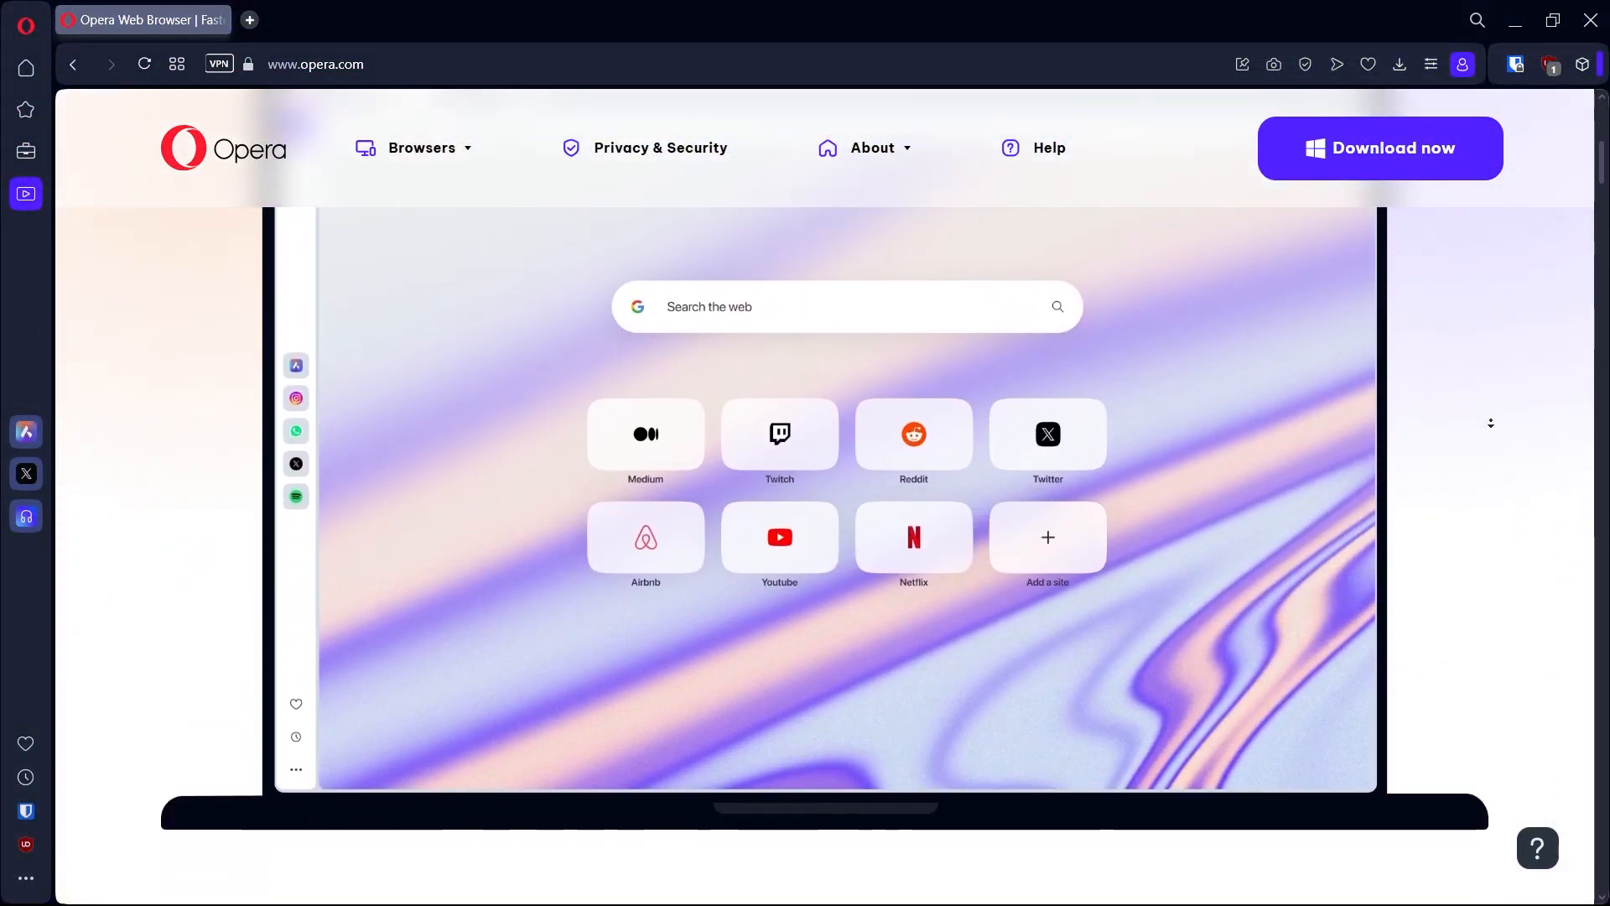
scroll(down, 3)
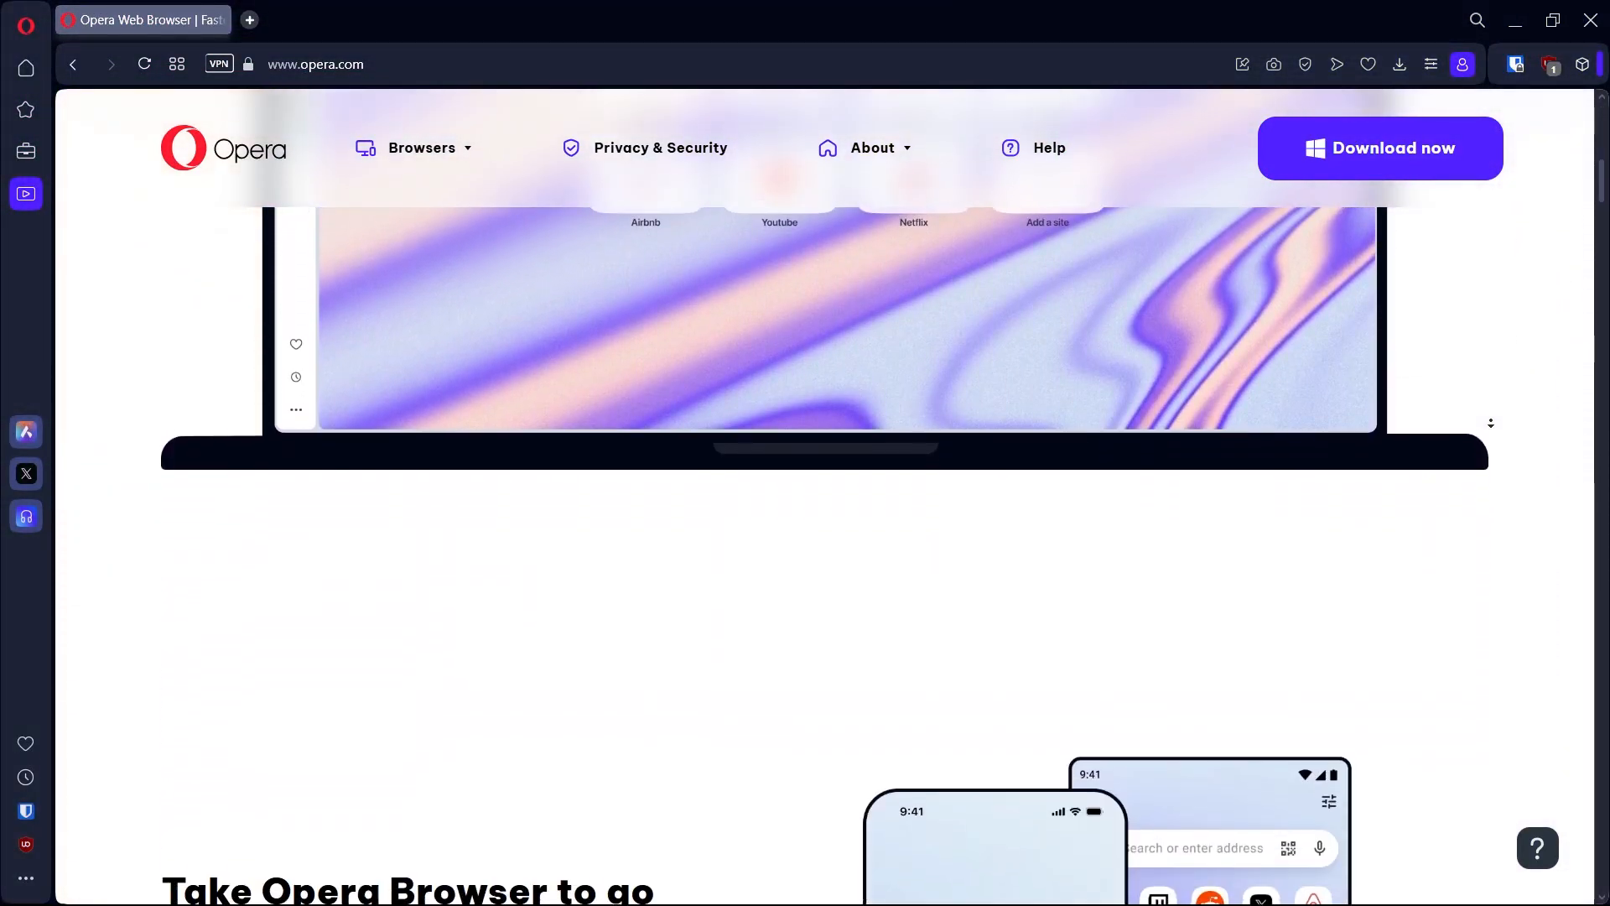